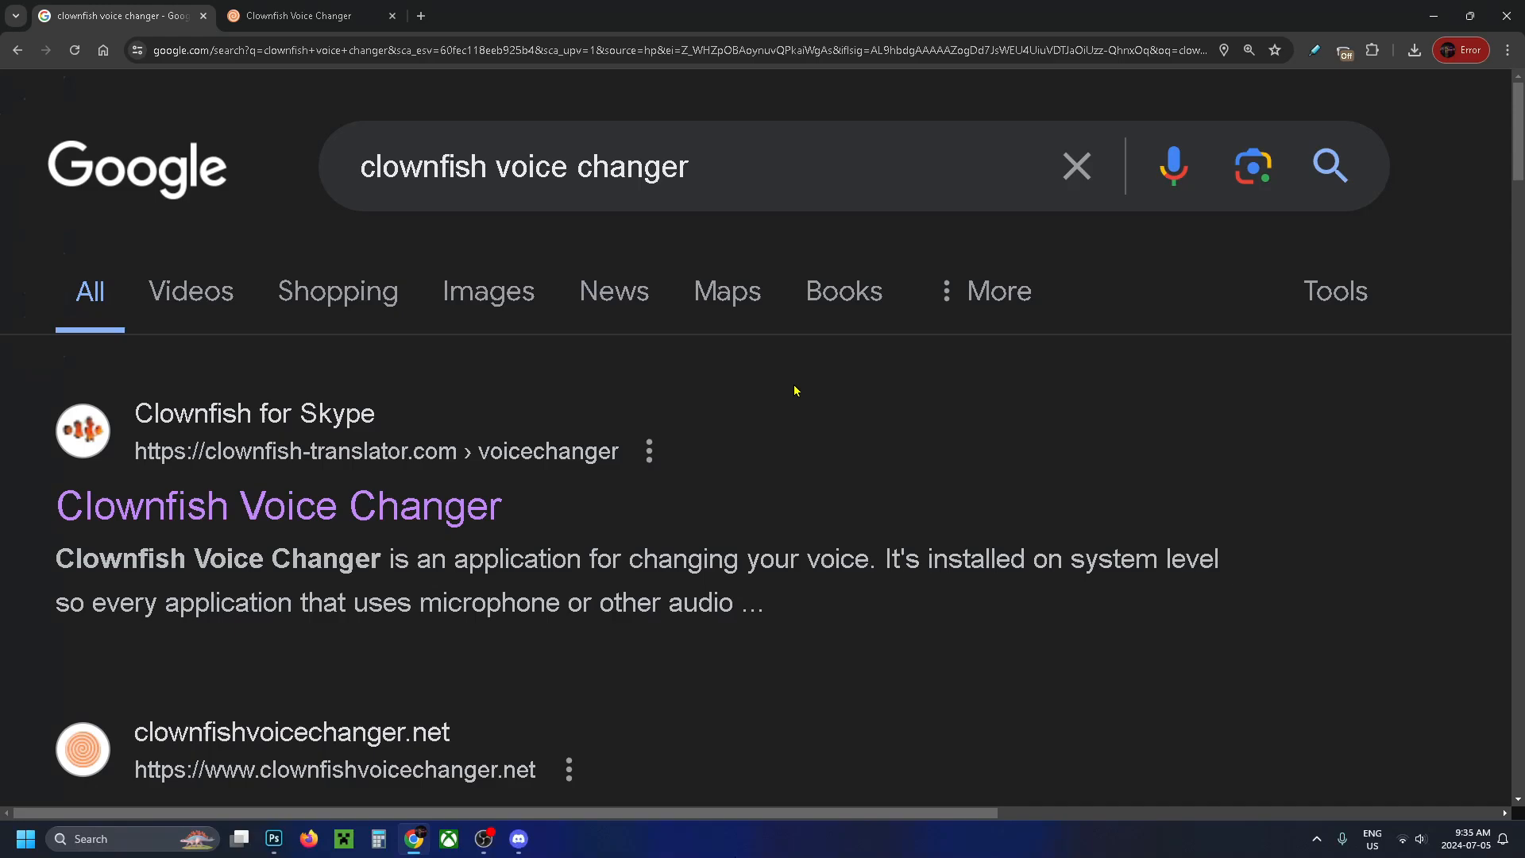
mouse_move(280, 506)
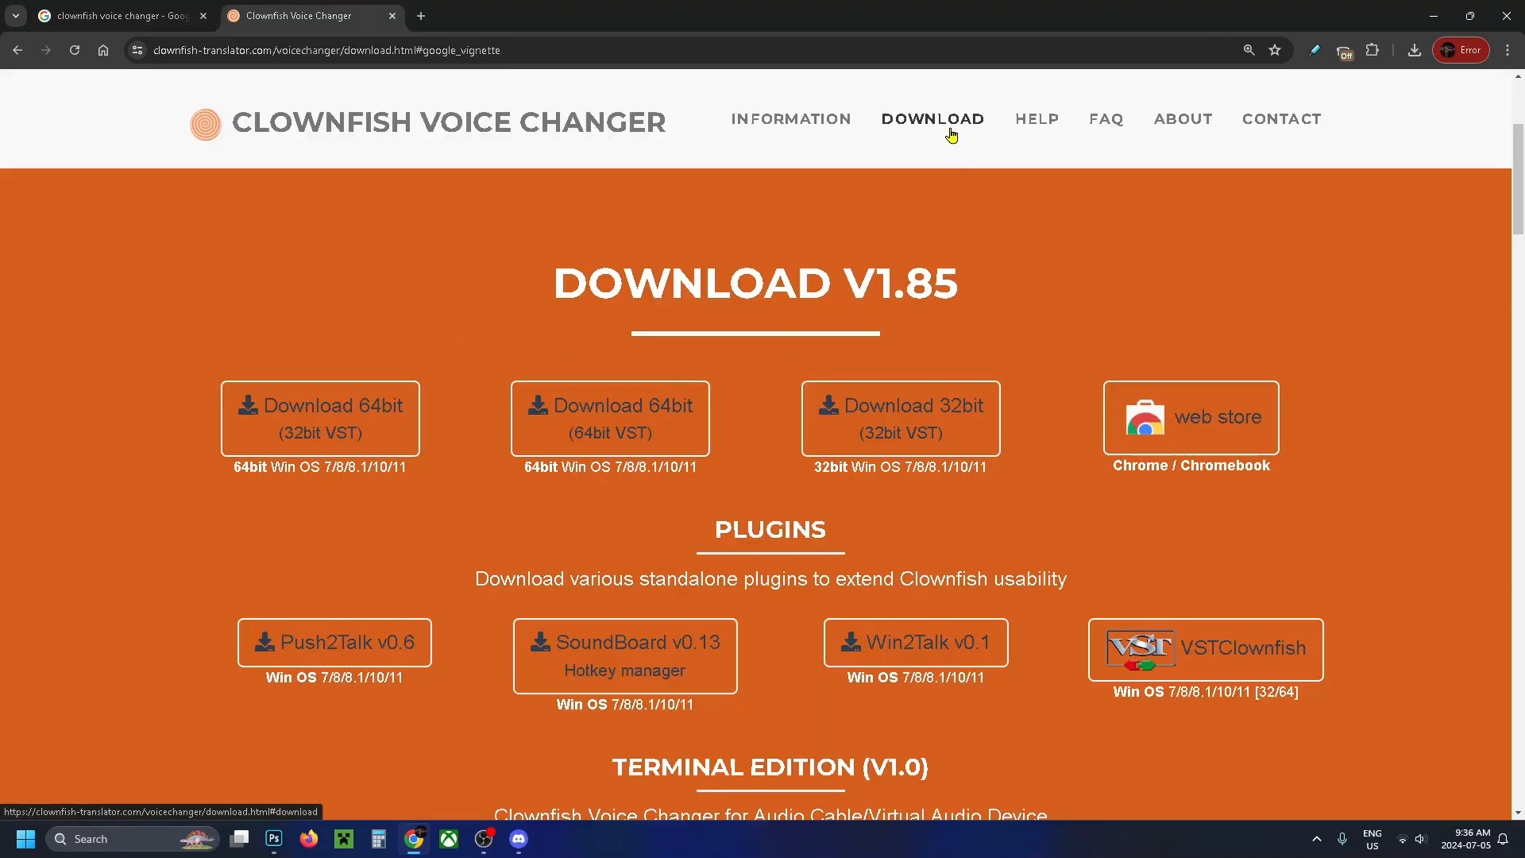
mouse_move(704, 582)
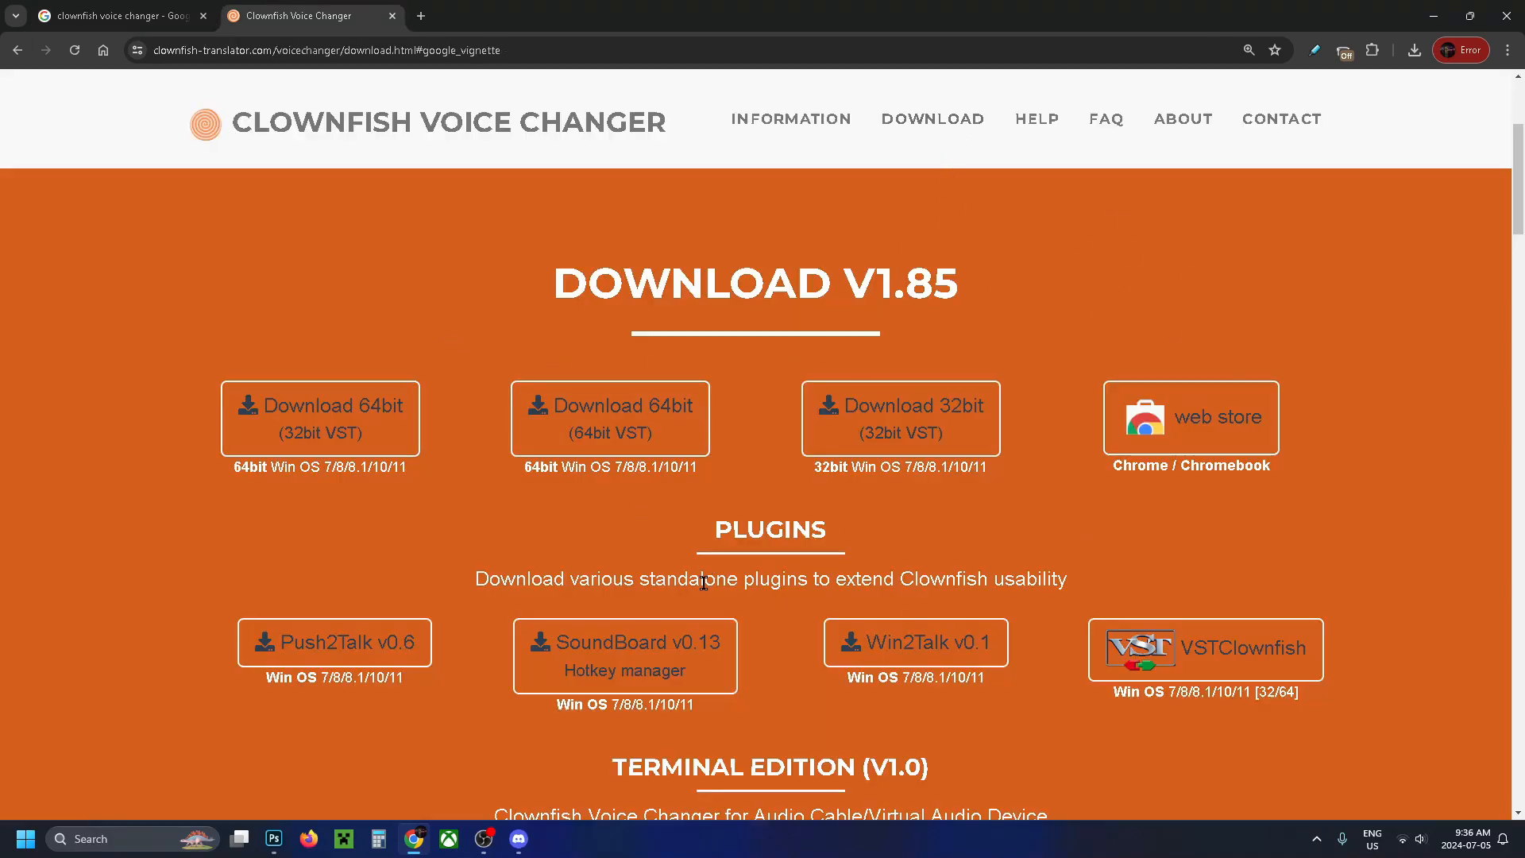
mouse_move(320, 418)
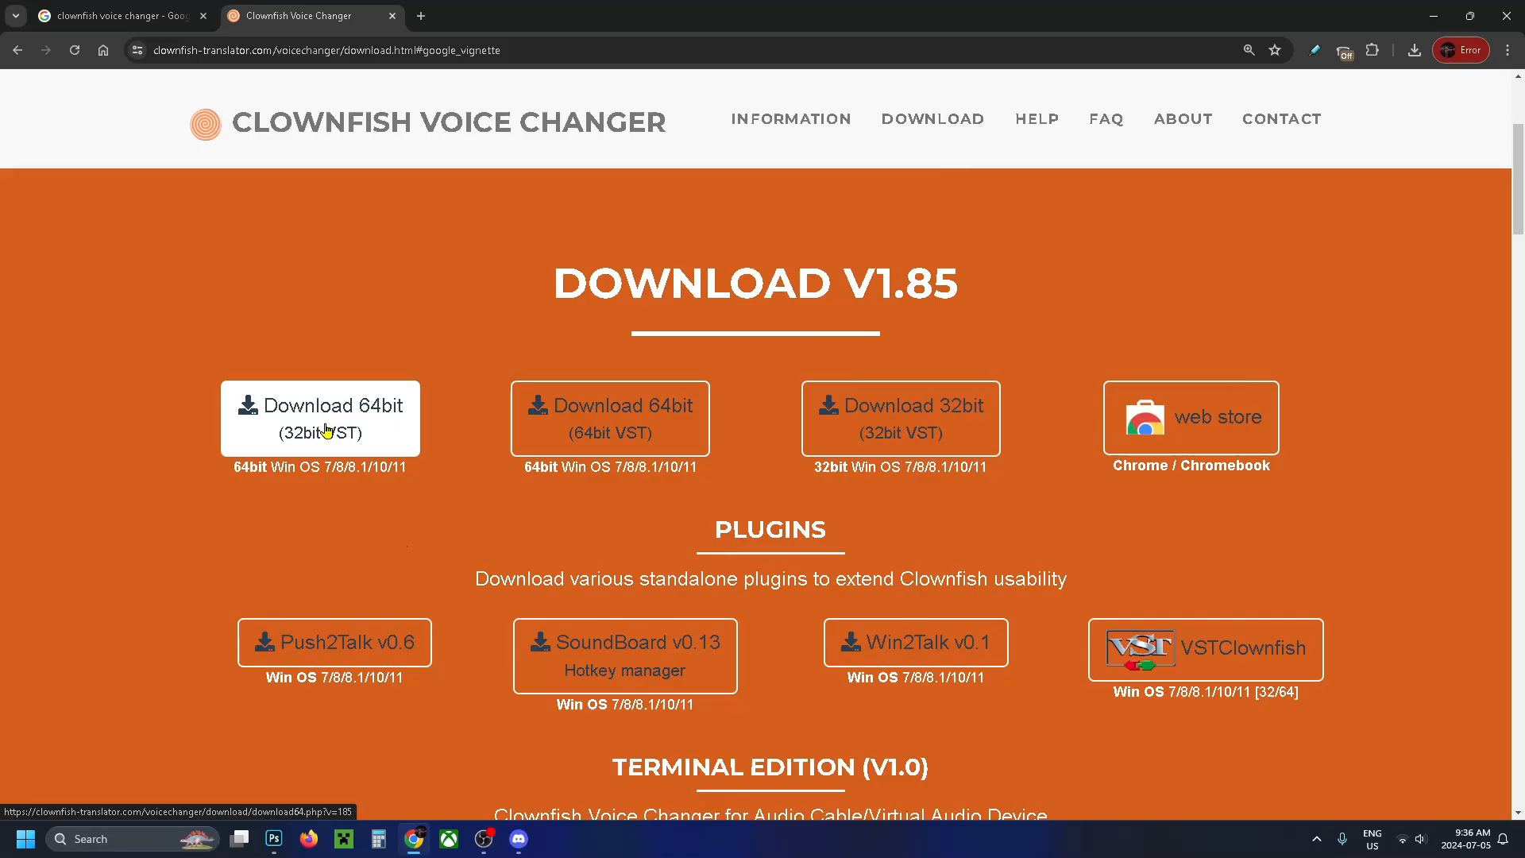
- Download the 64-bit Clownfish installer and advance its setup wizard past the components page with defaults
click(1414, 49)
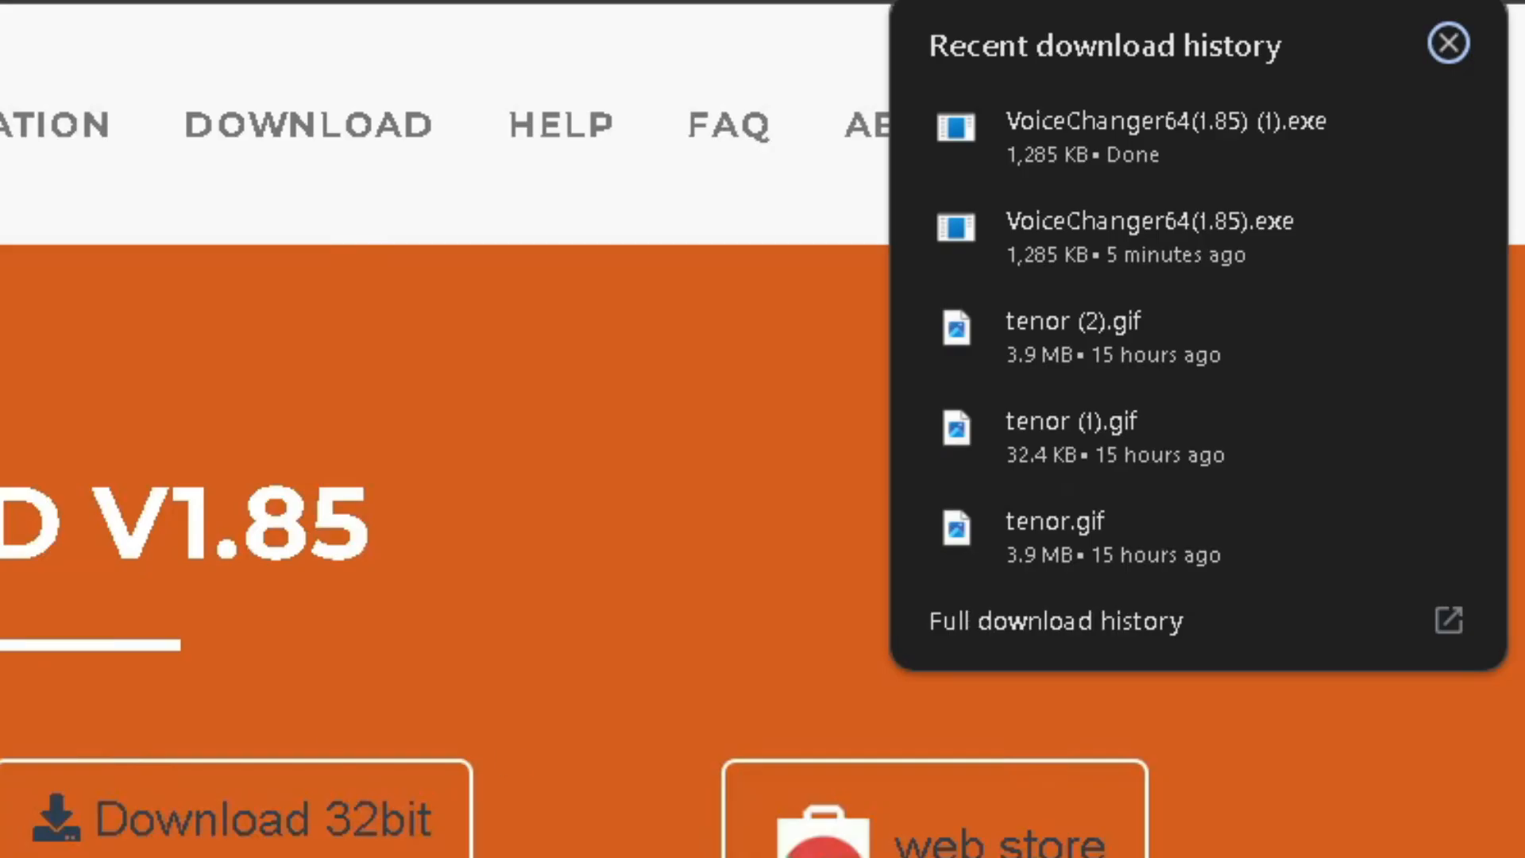
mouse_move(1297, 161)
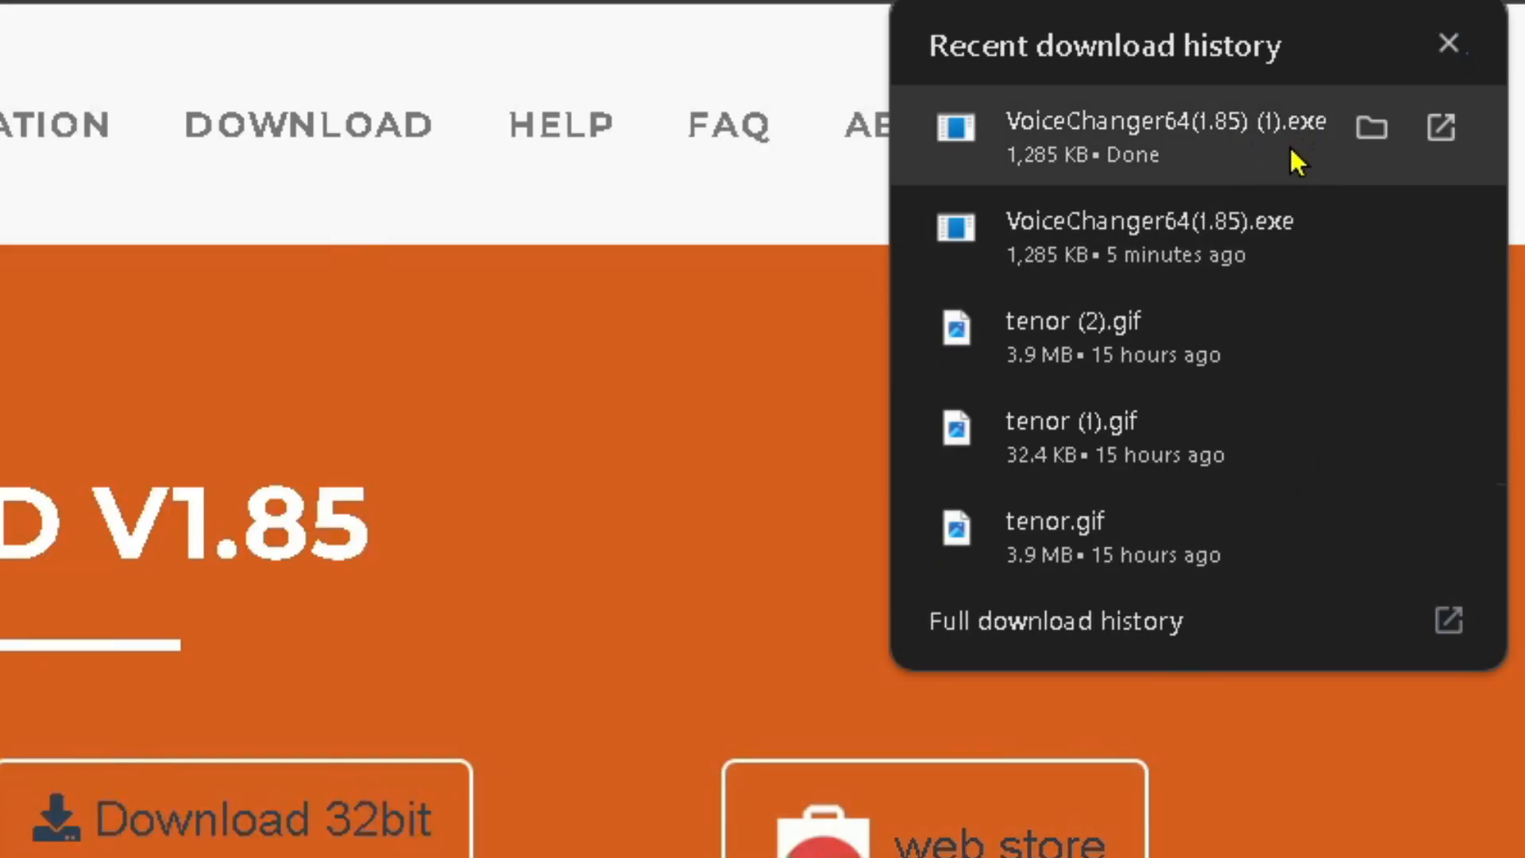
mouse_move(1225, 155)
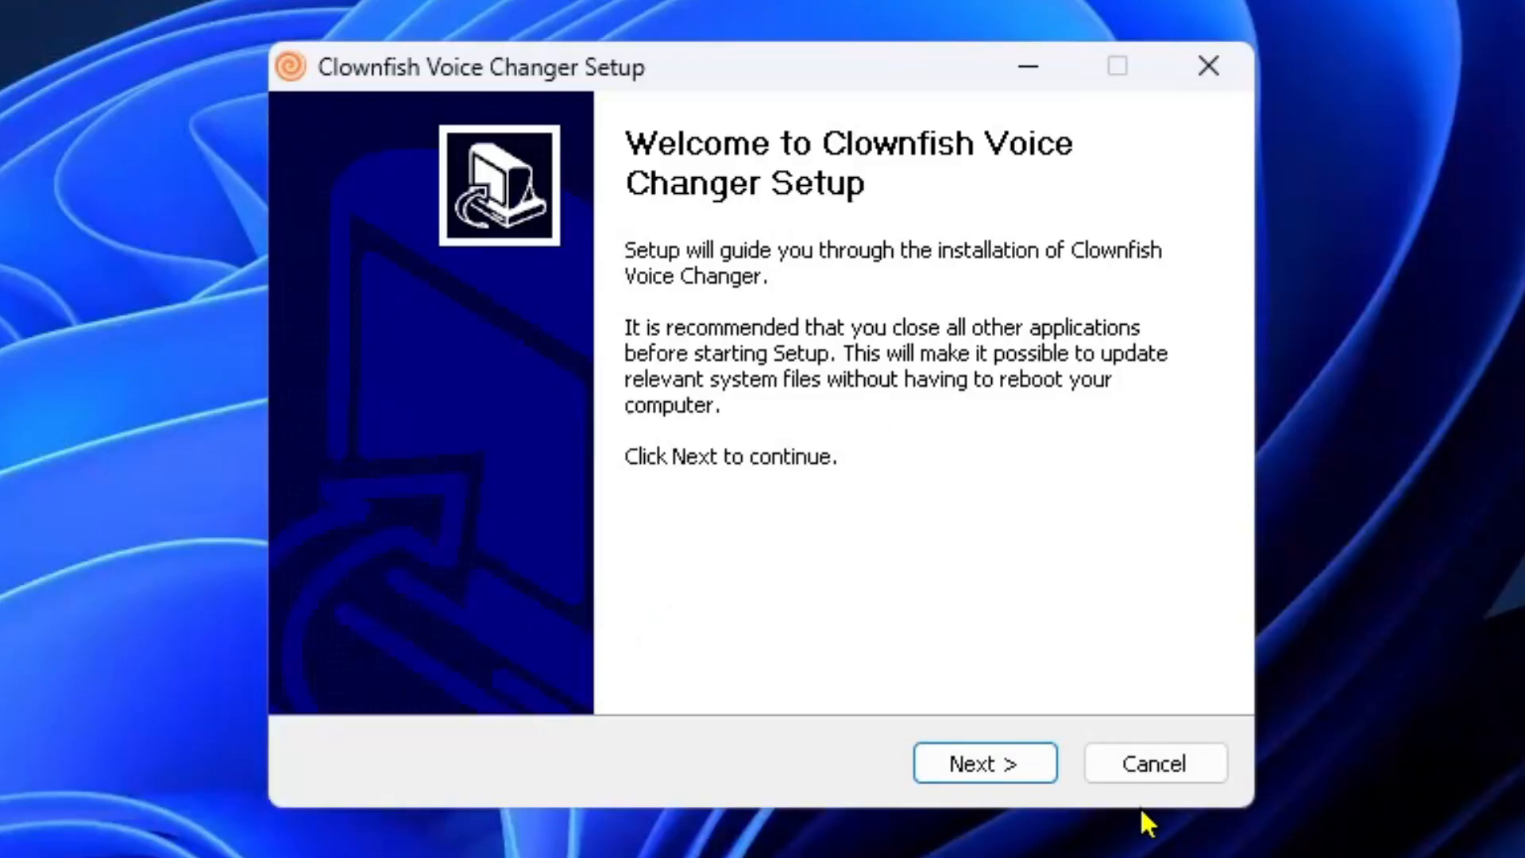
click(985, 763)
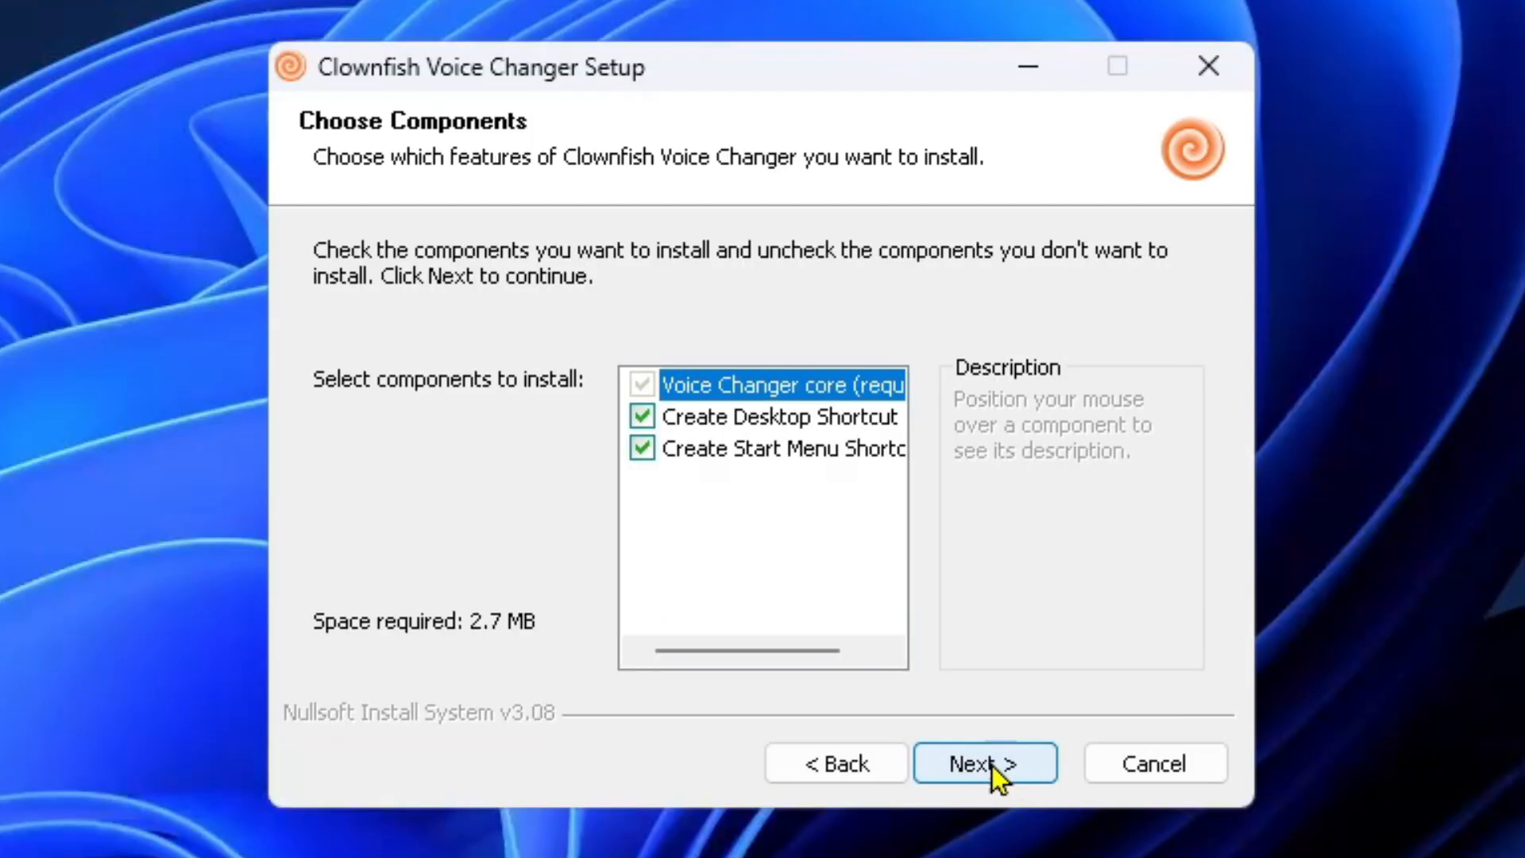
click(985, 763)
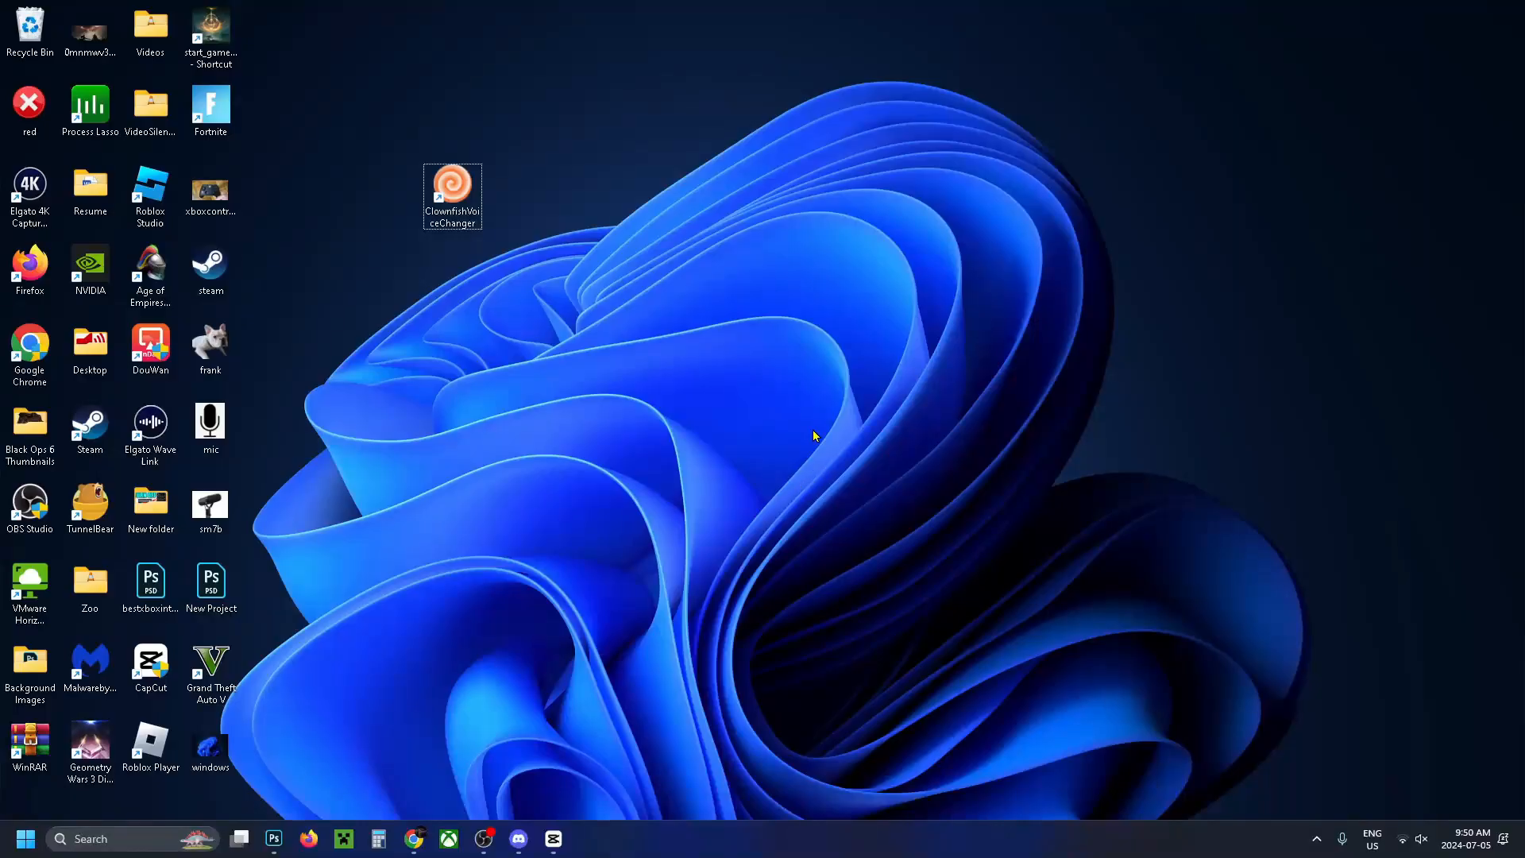
mouse_move(748, 456)
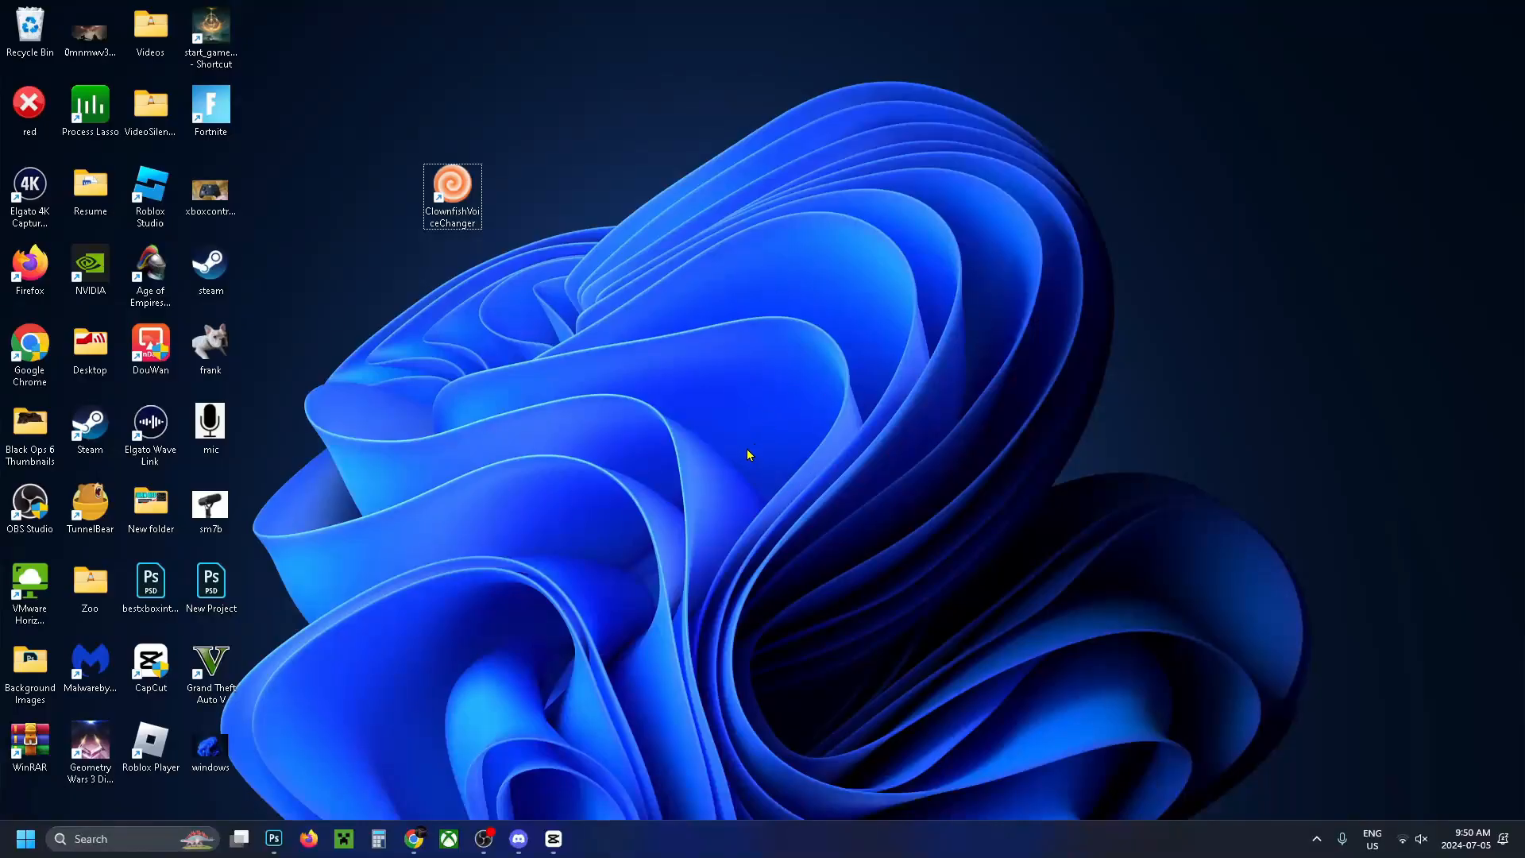
mouse_move(453, 189)
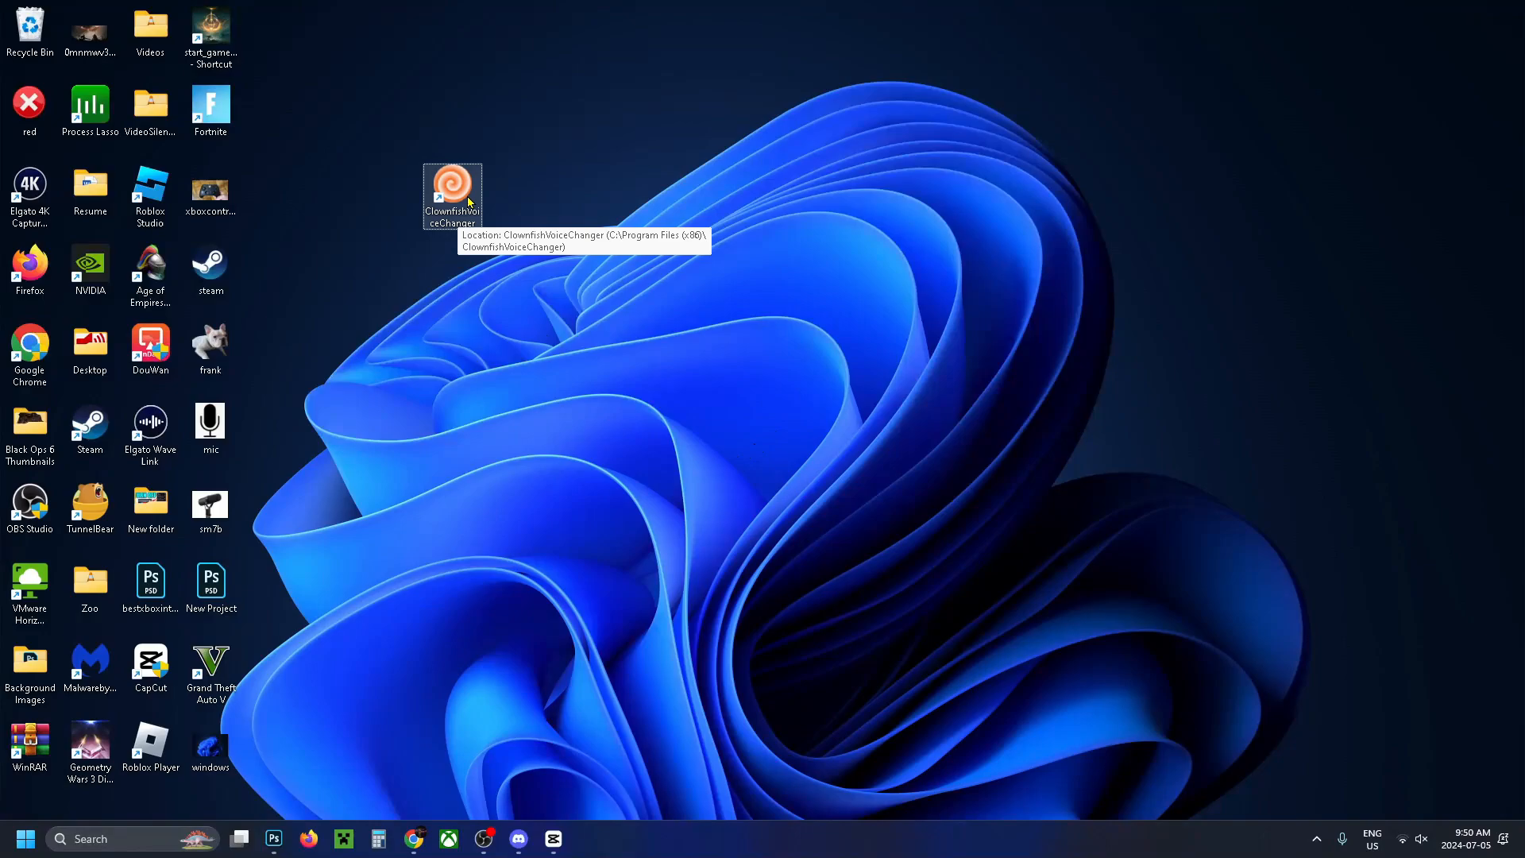
mouse_move(450, 197)
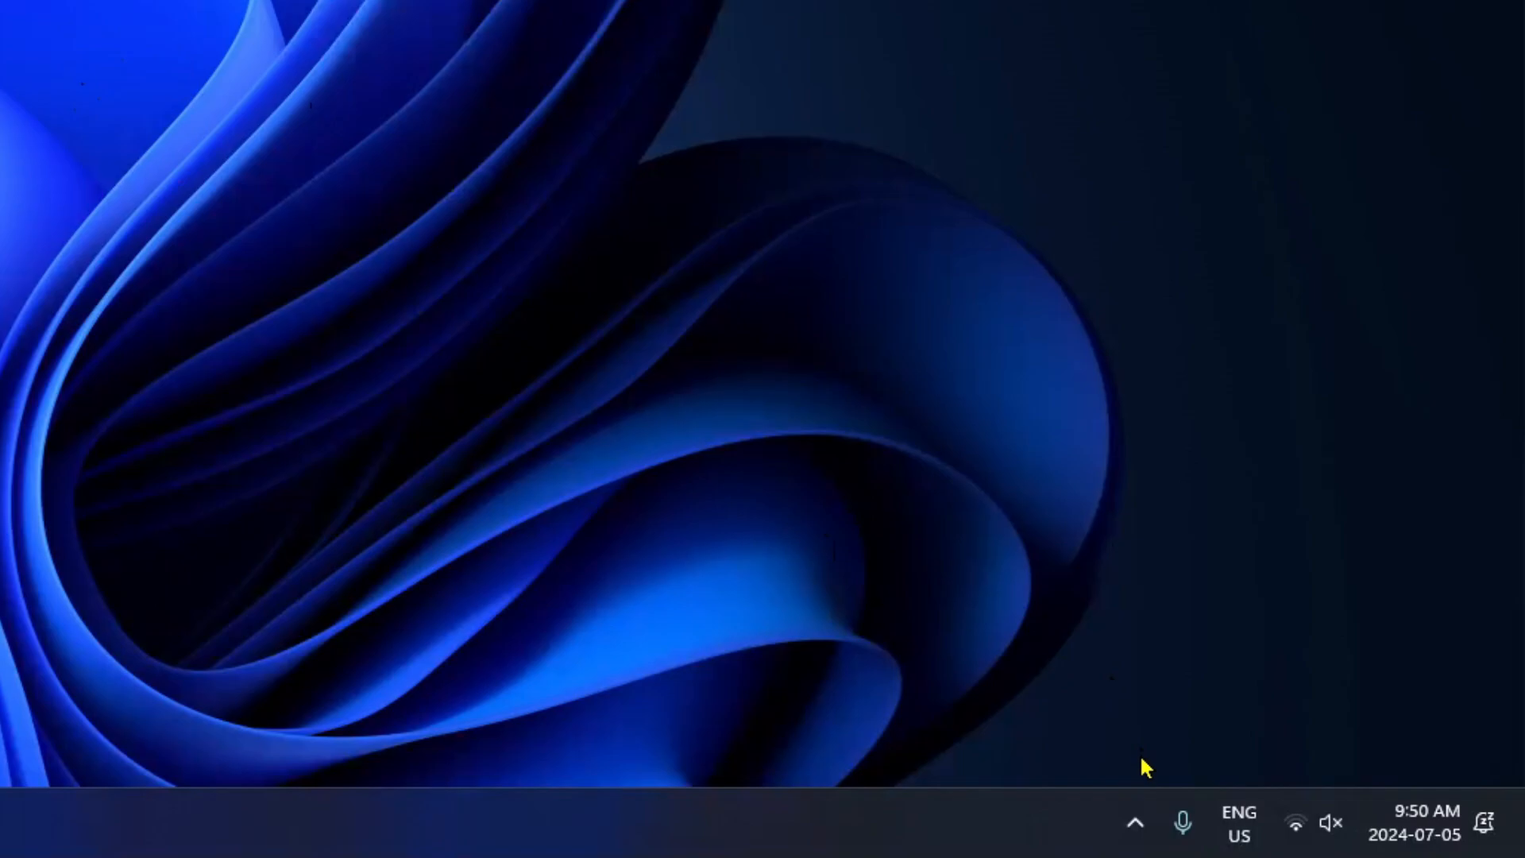
- Reveal the hidden tray icons so the running Clownfish icon is visible
click(1135, 821)
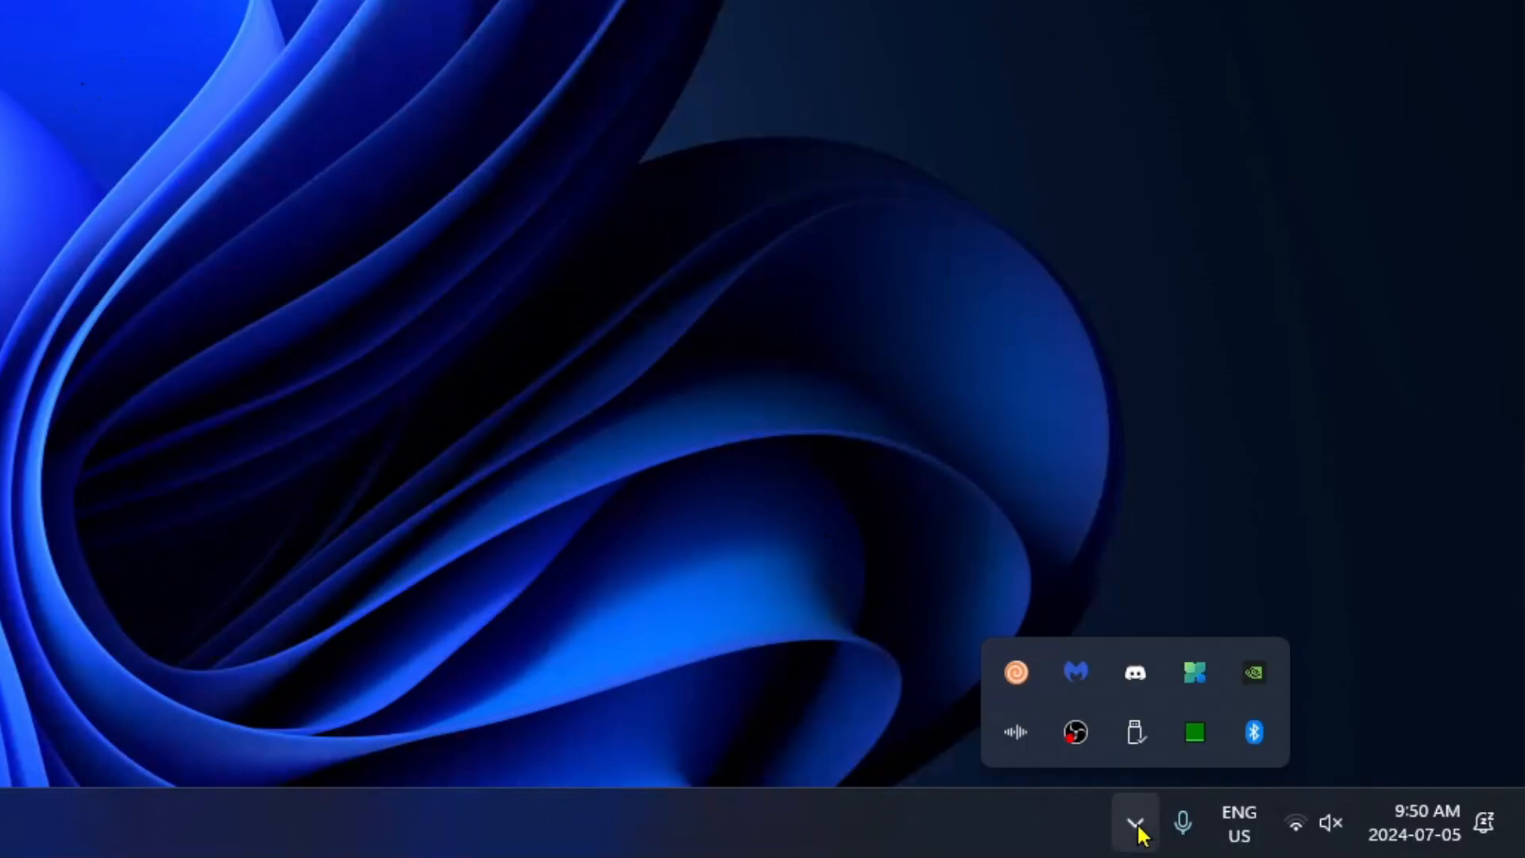
mouse_move(1015, 672)
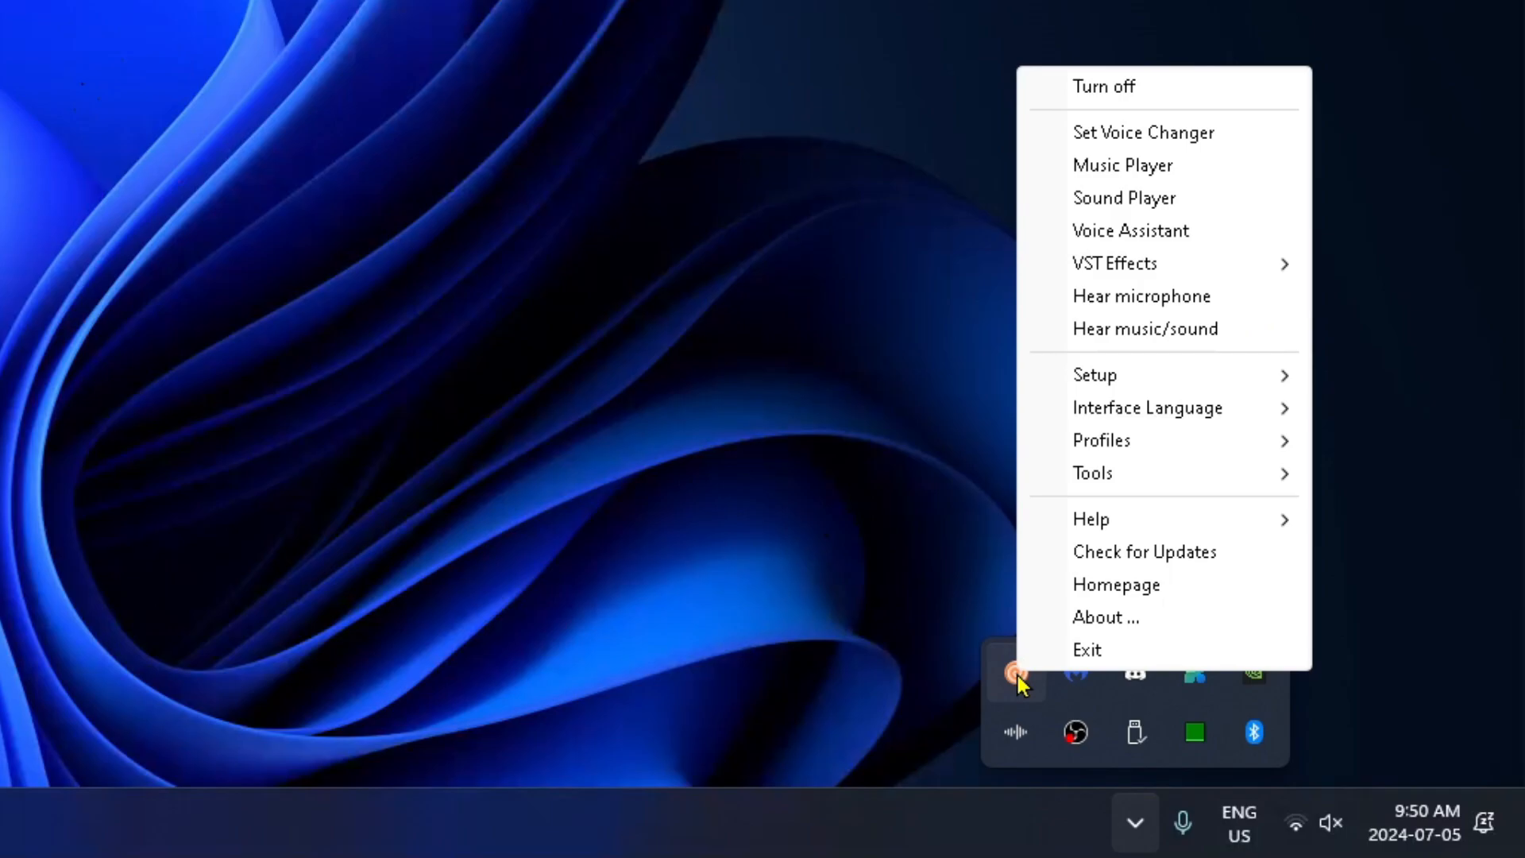
mouse_move(1129, 375)
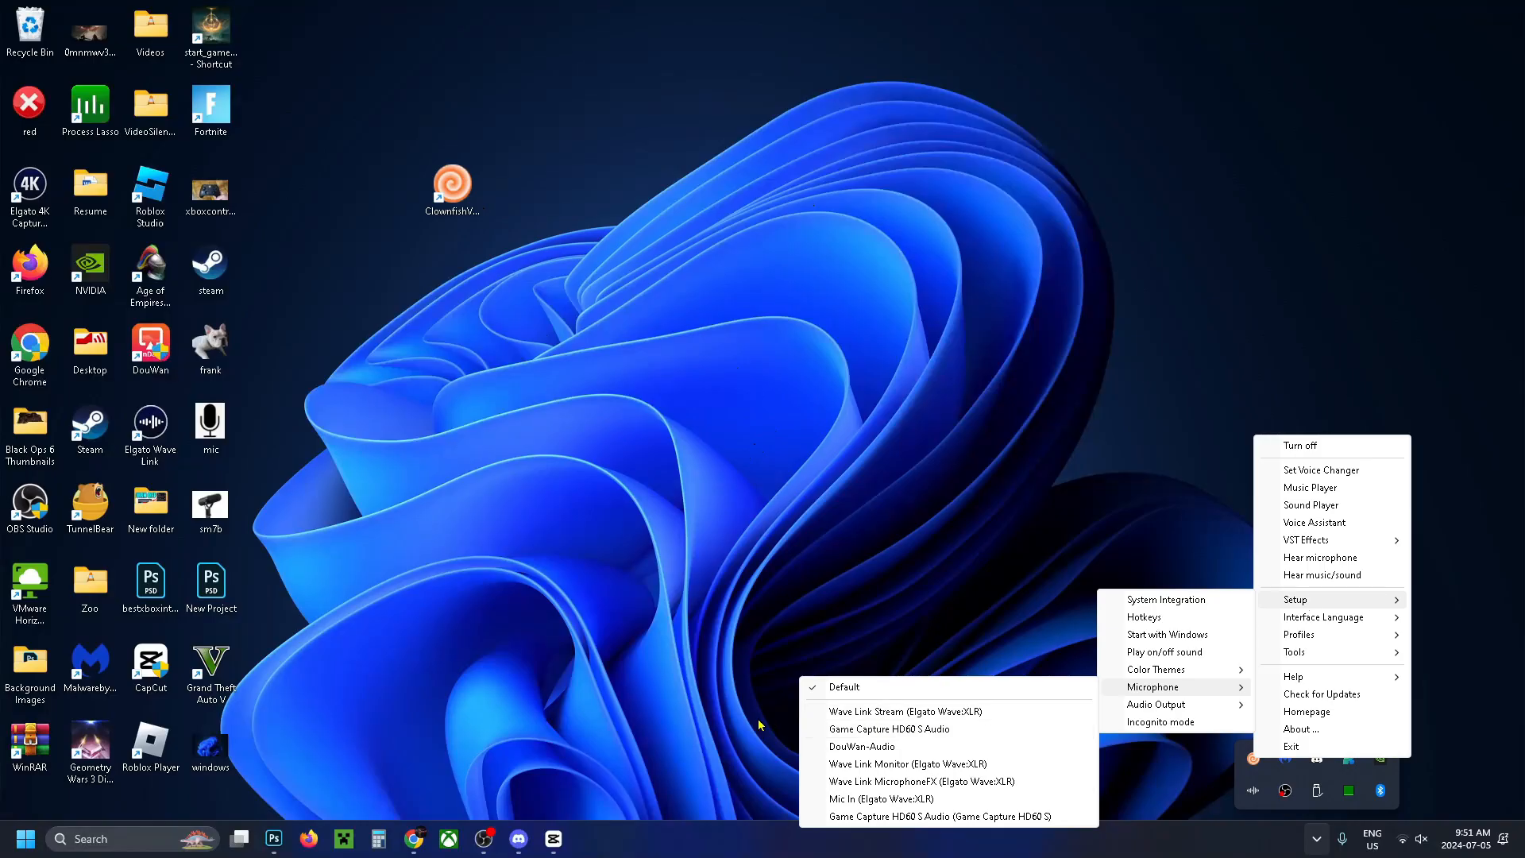
- Review Discord's Voice & Video input device list, leave it on Default, and return to the server
click(516, 837)
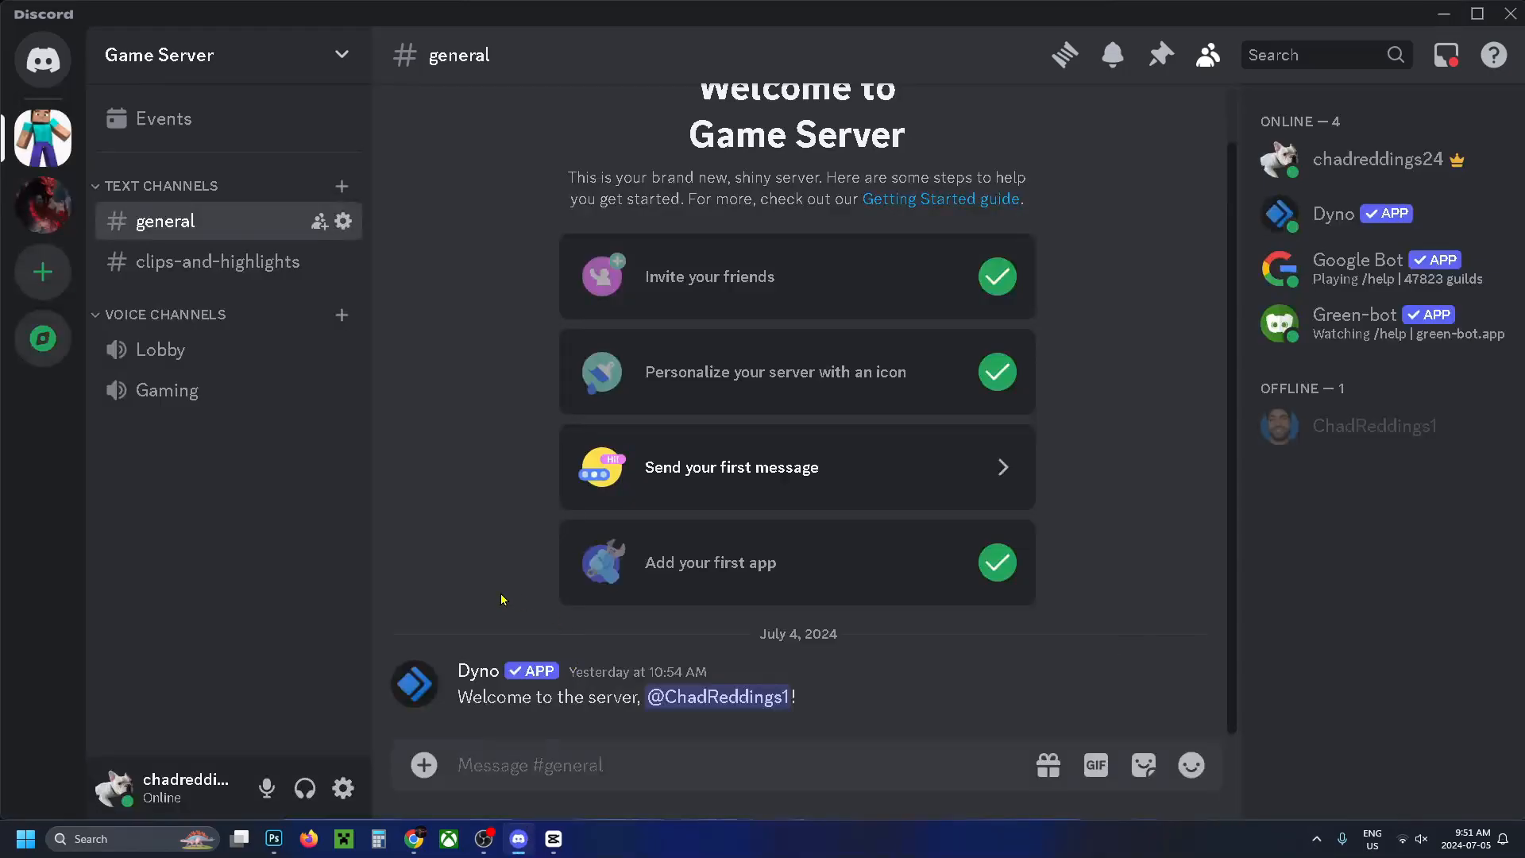
mouse_move(343, 788)
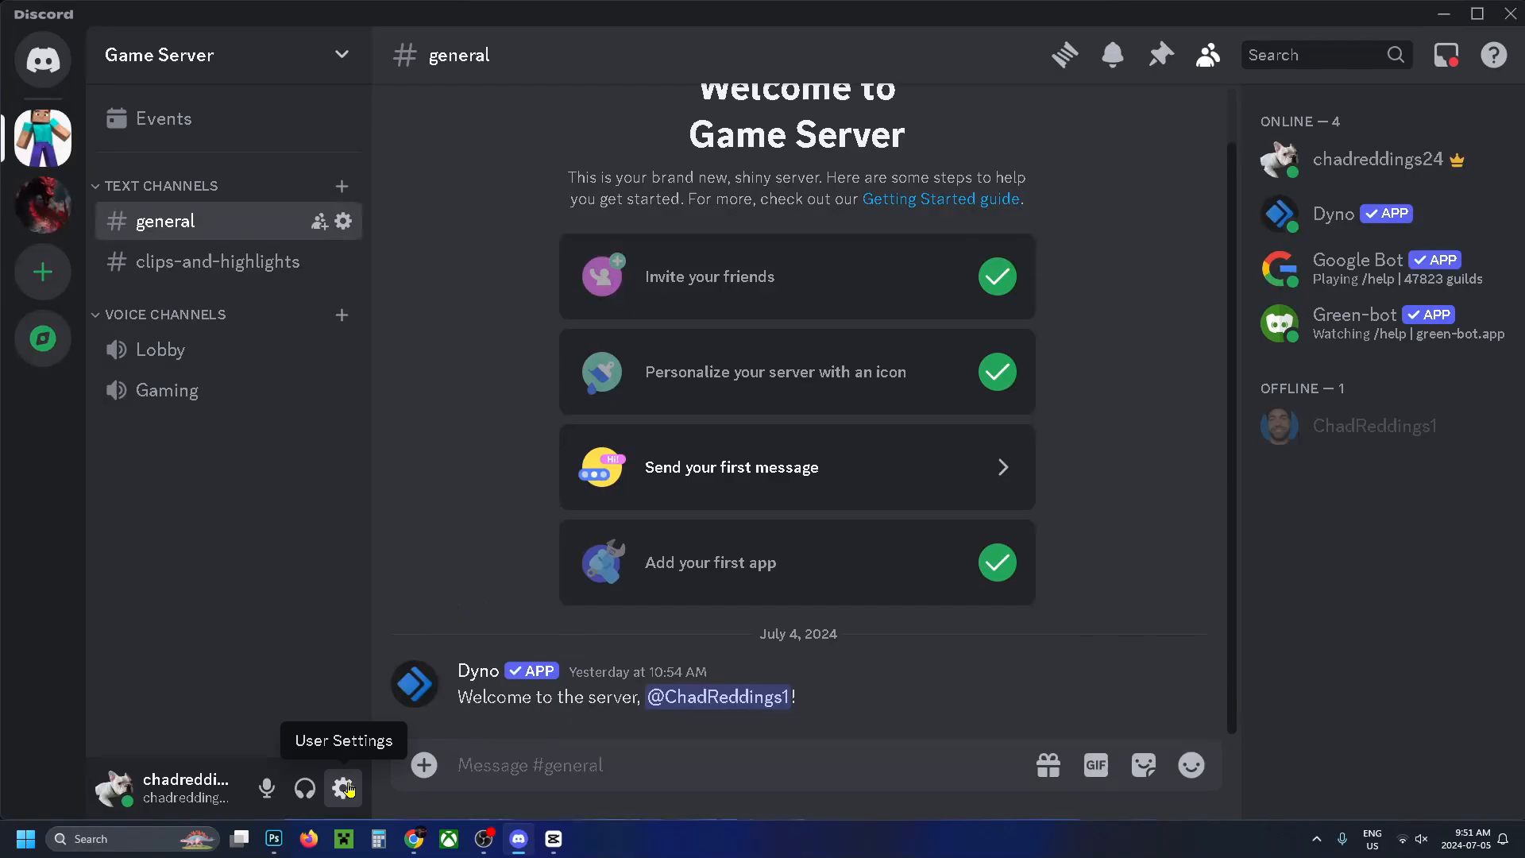
click(343, 788)
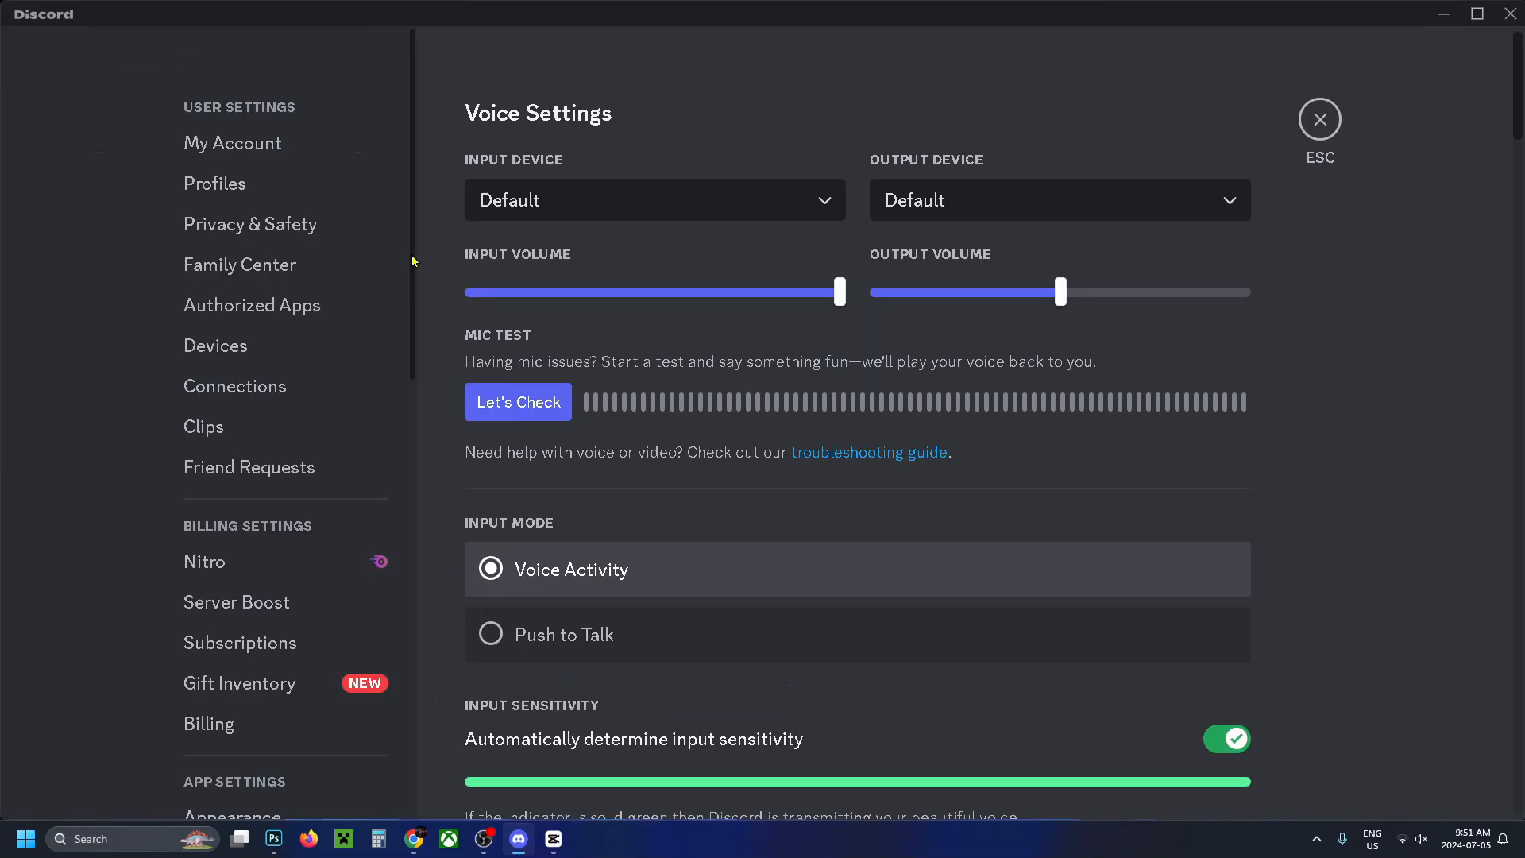
scroll(down, 3)
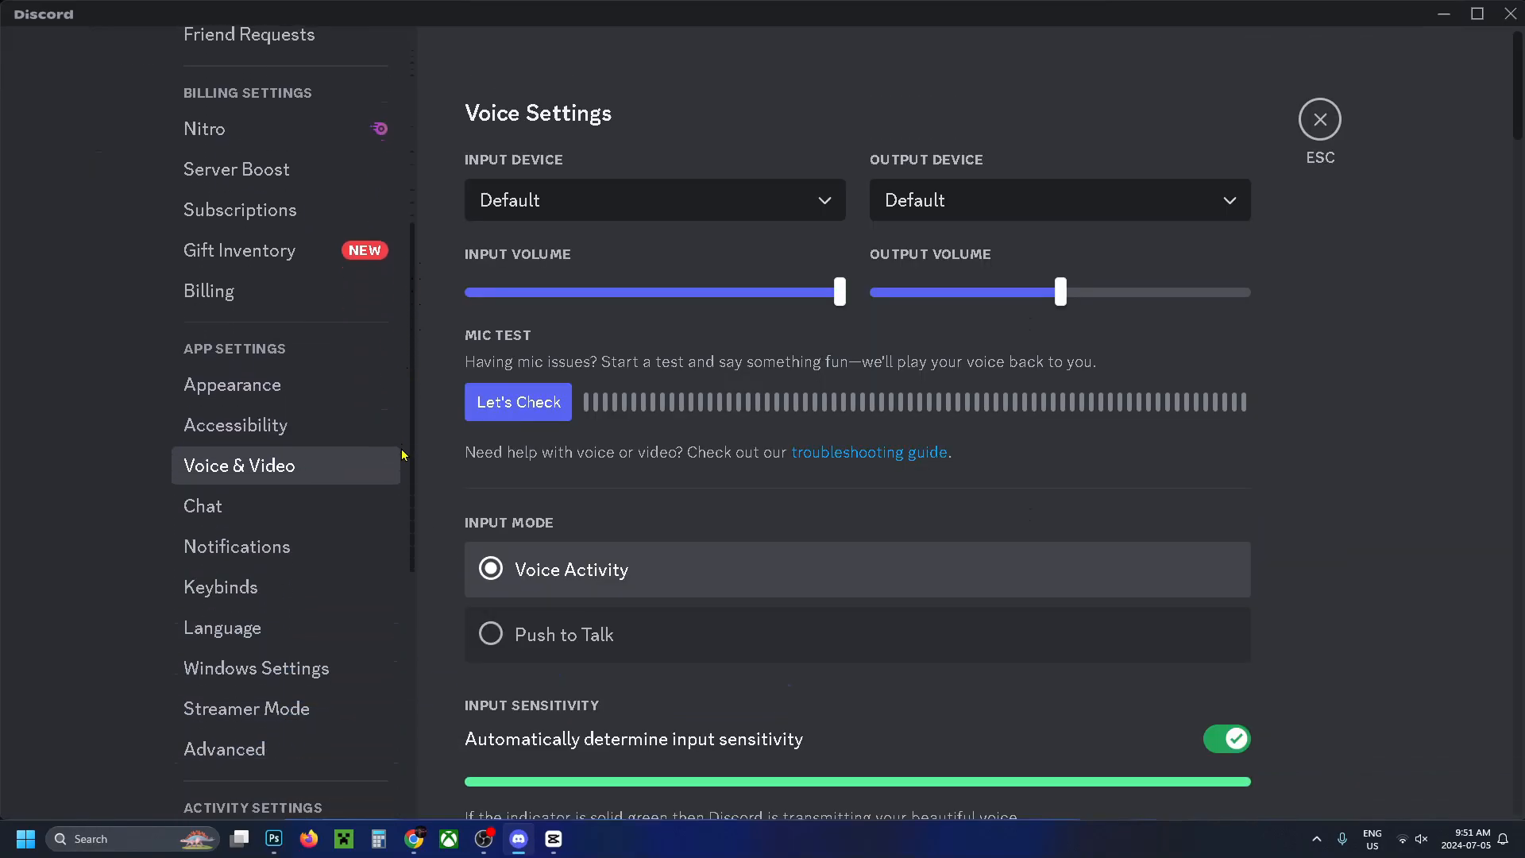
mouse_move(329, 507)
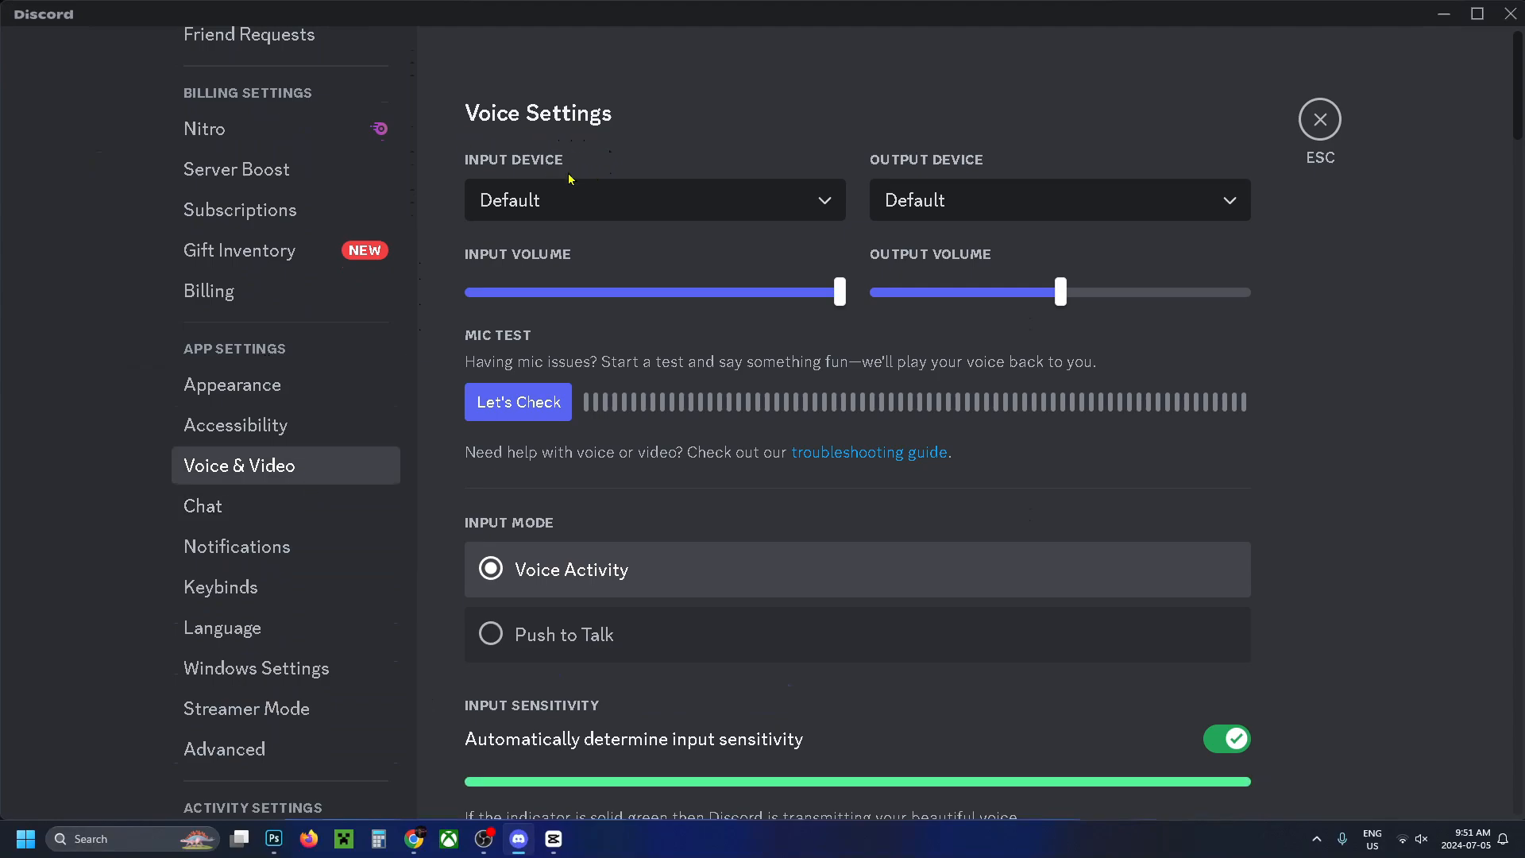
click(655, 200)
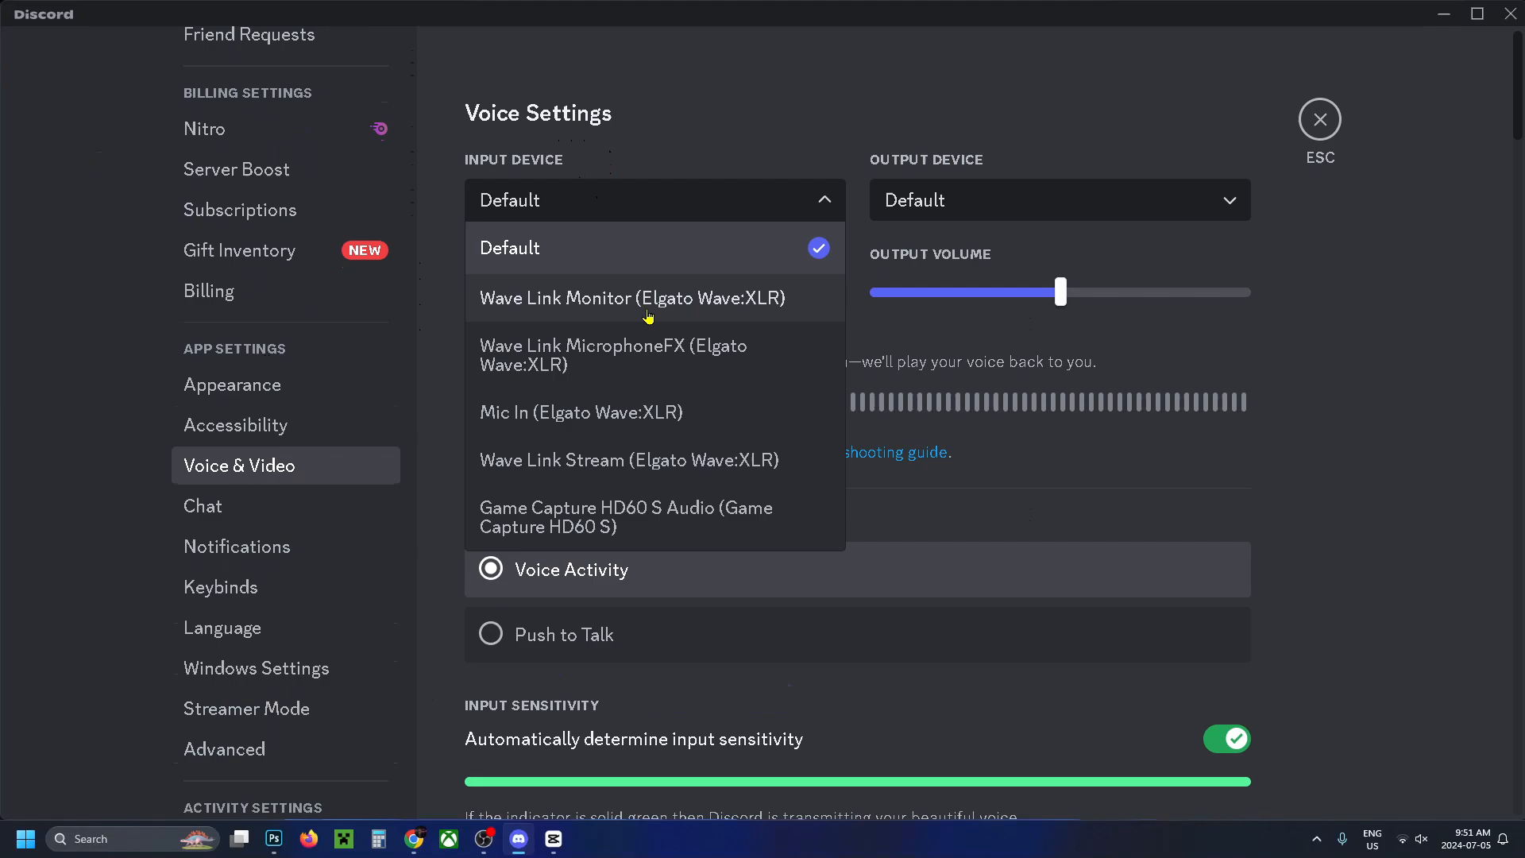
mouse_move(679, 340)
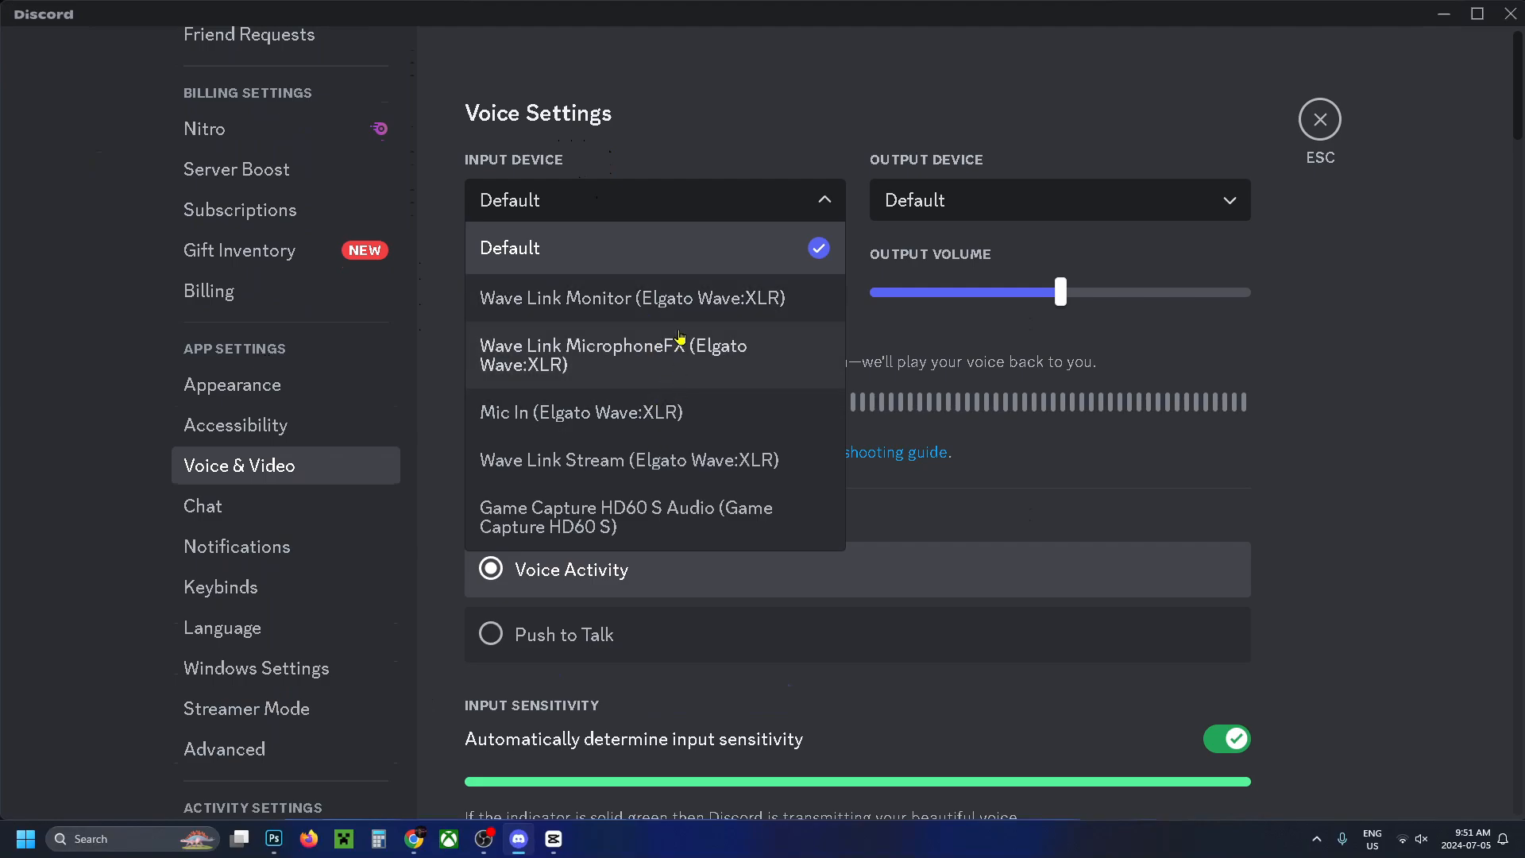
click(1319, 119)
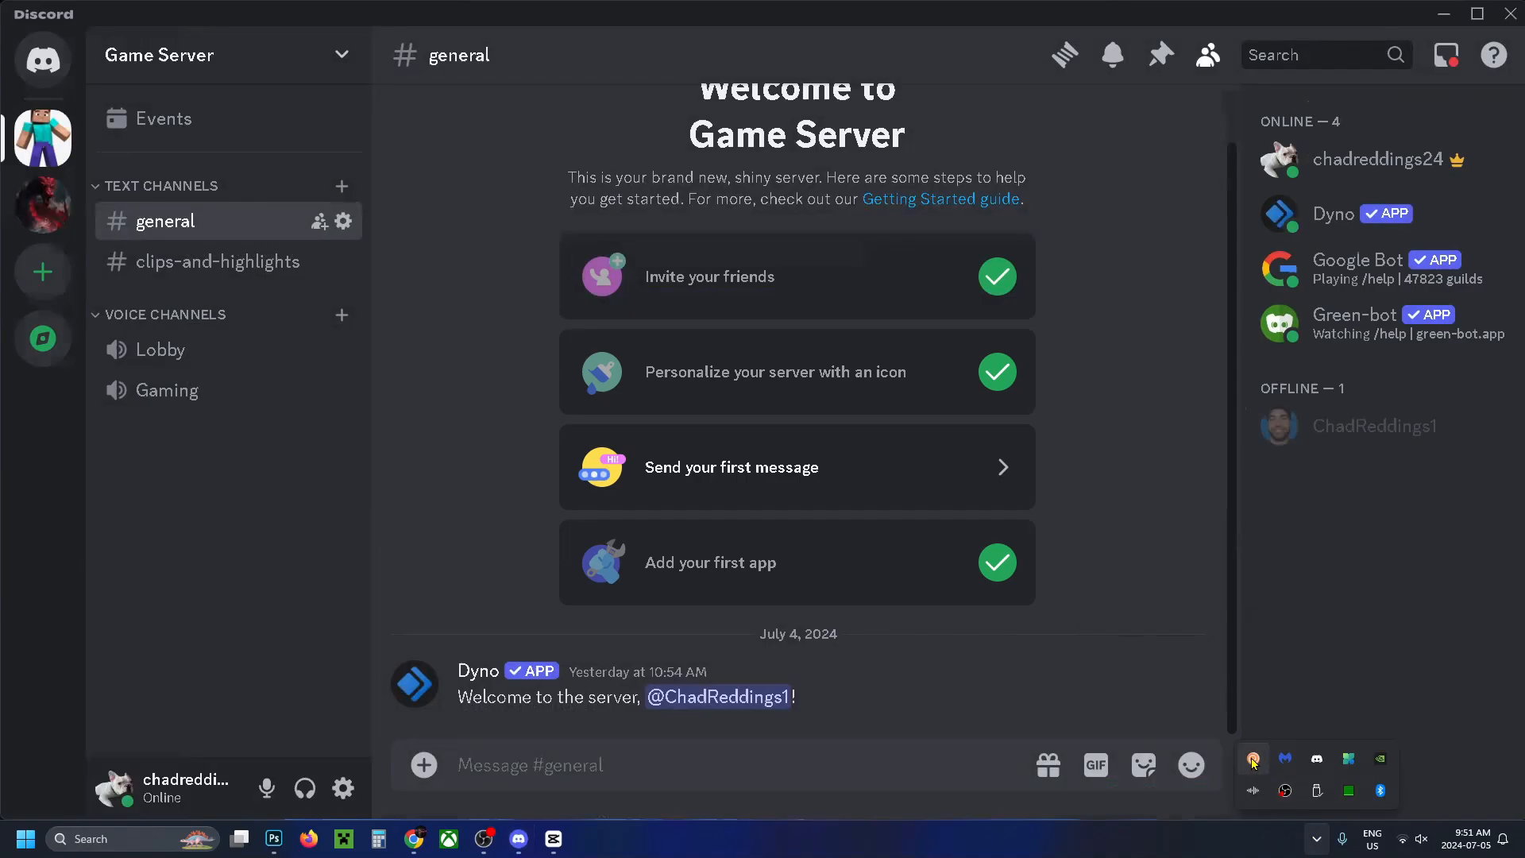
- Launch 'Set Voice Changer' from the Clownfish tray menu to show the voice effects window
click(1254, 759)
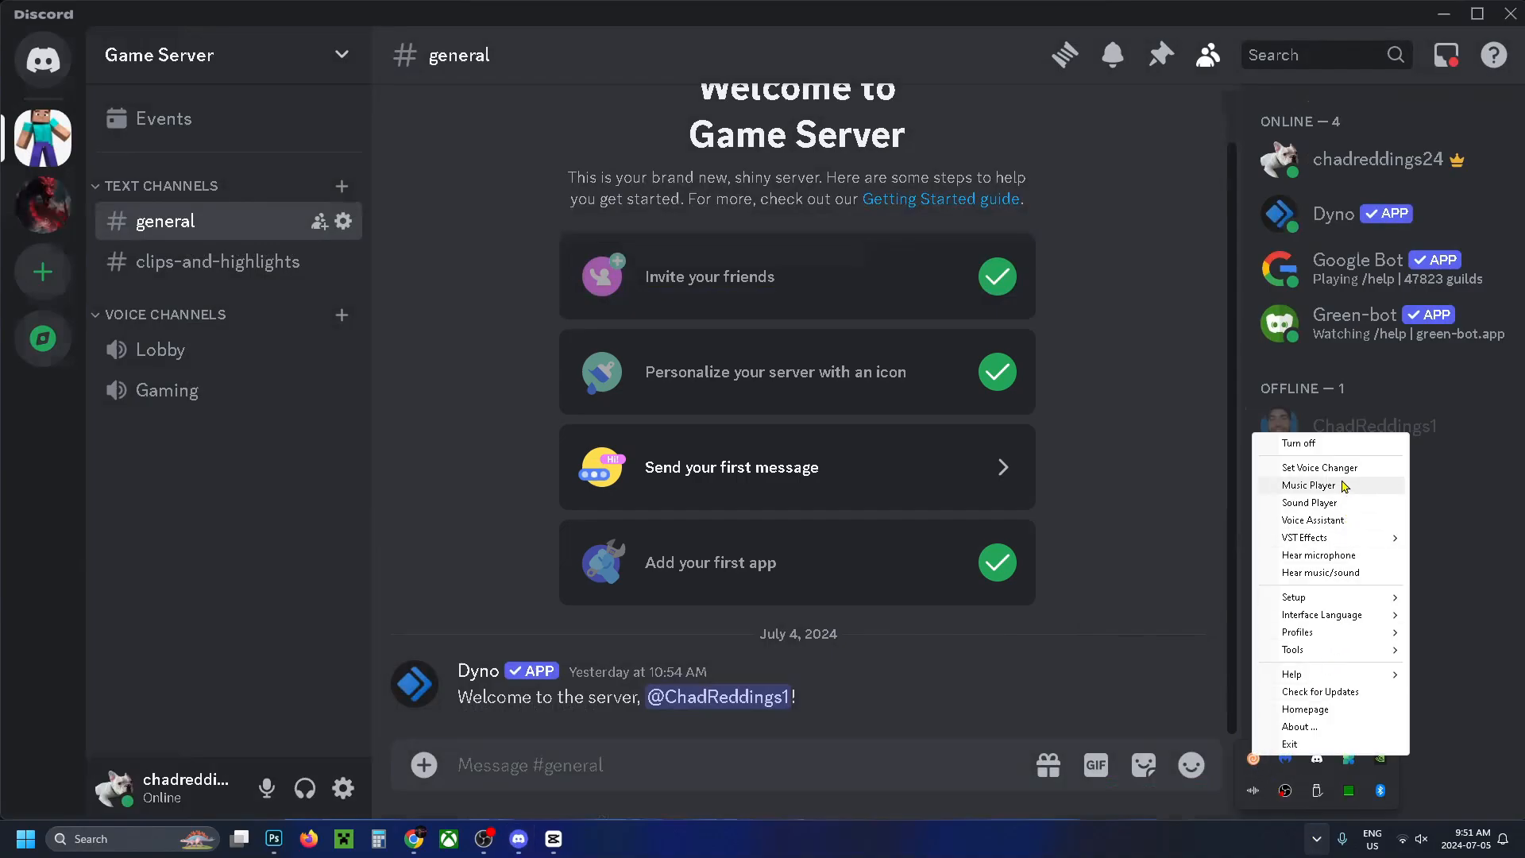
click(1319, 467)
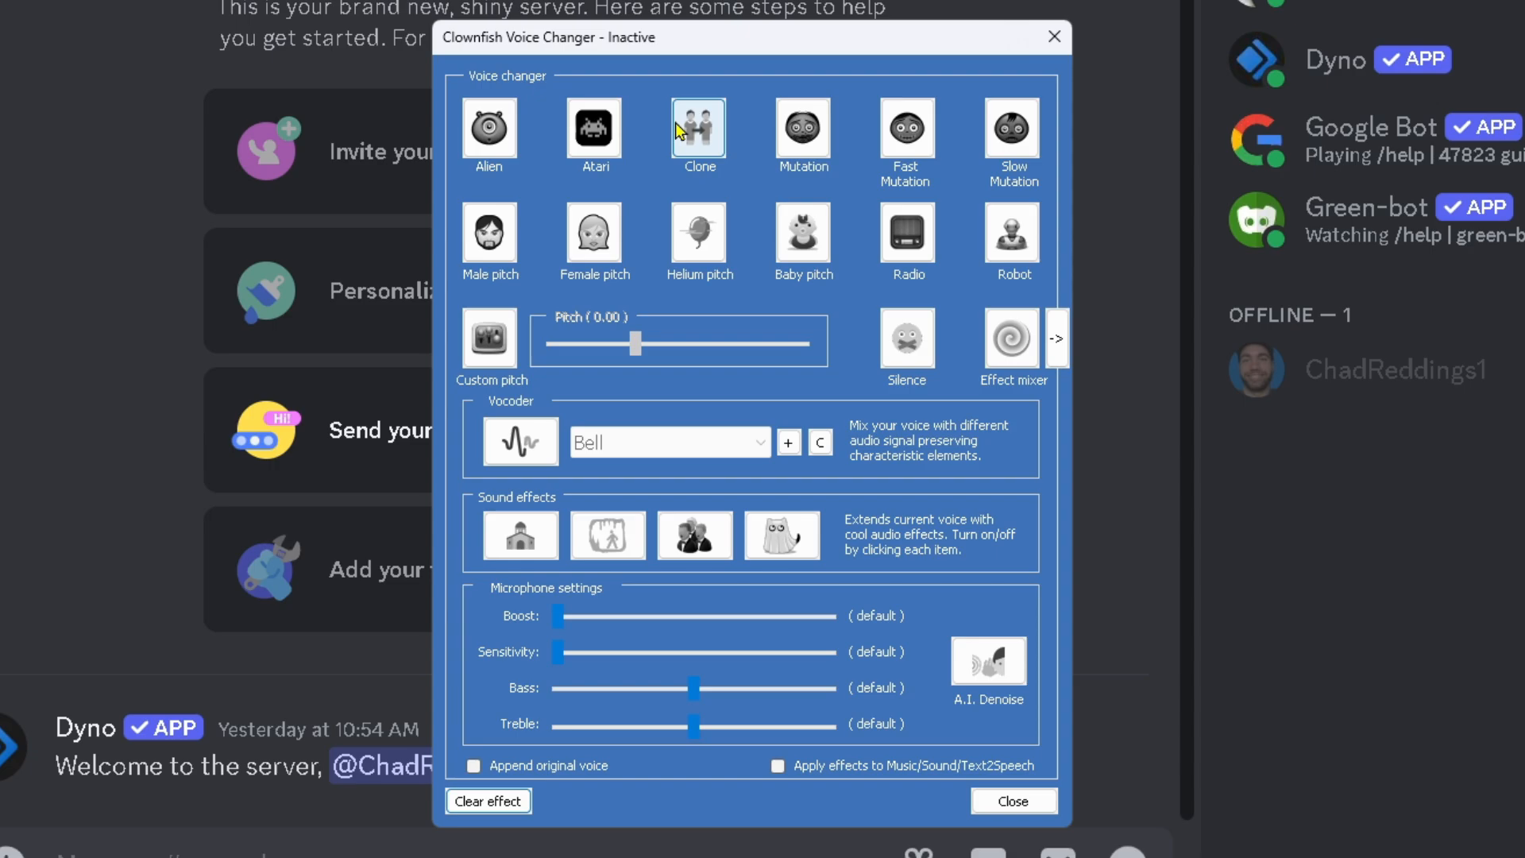
mouse_move(523, 306)
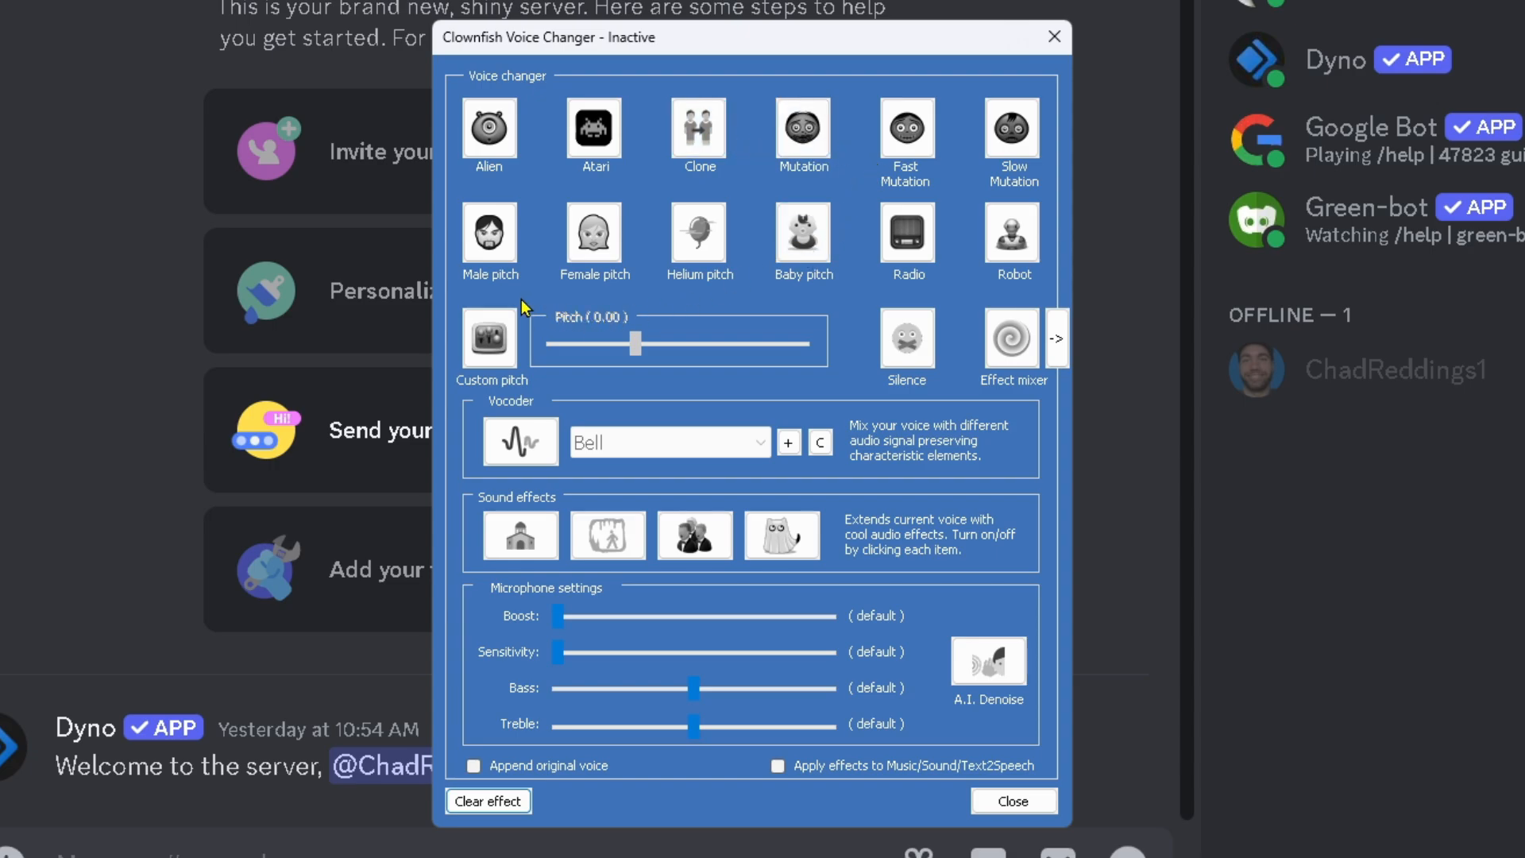
click(490, 234)
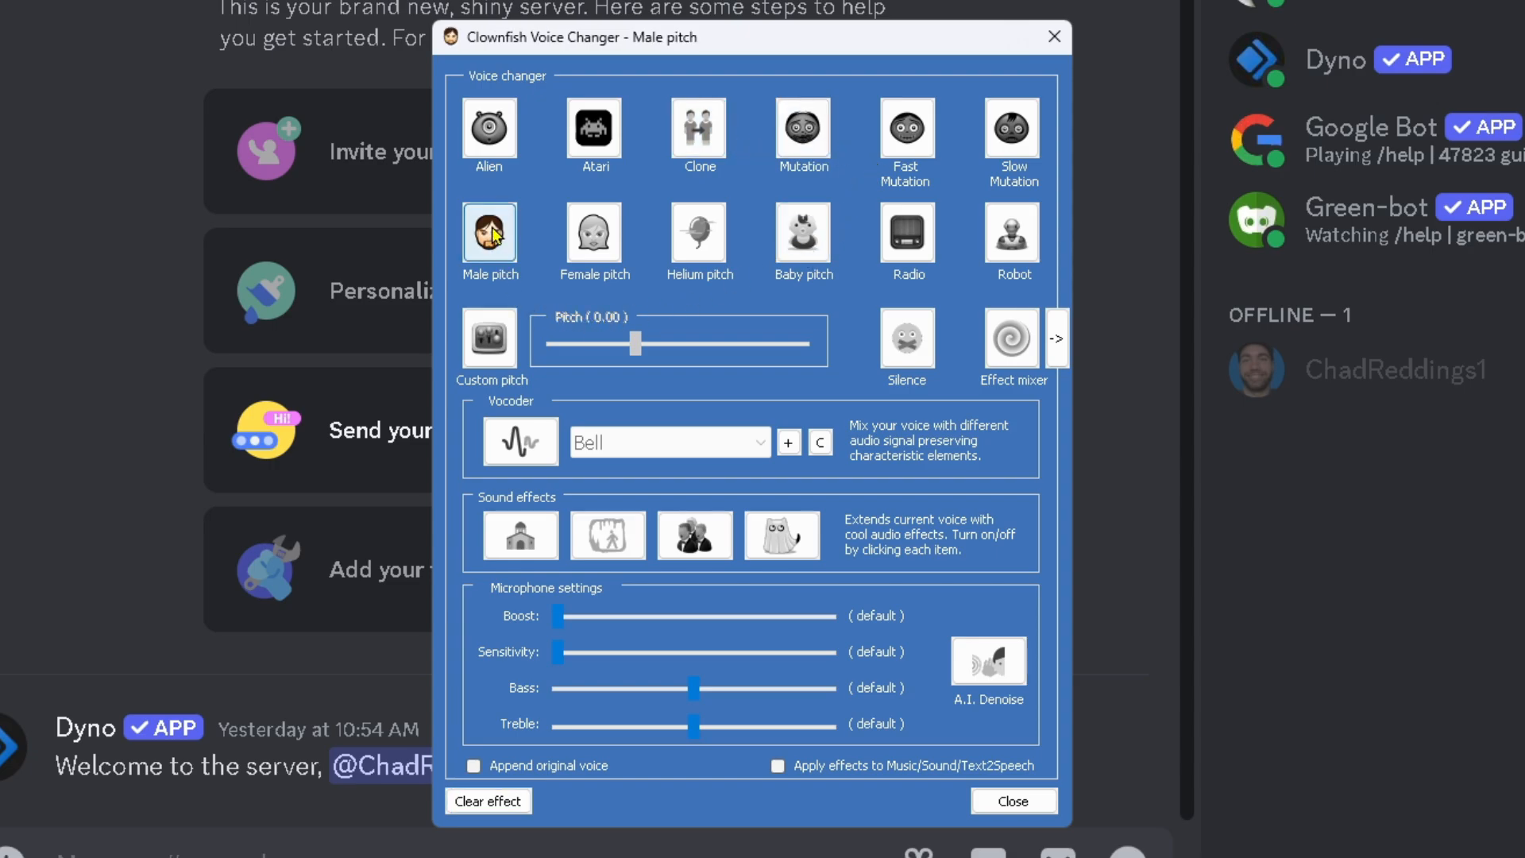
mouse_move(507, 255)
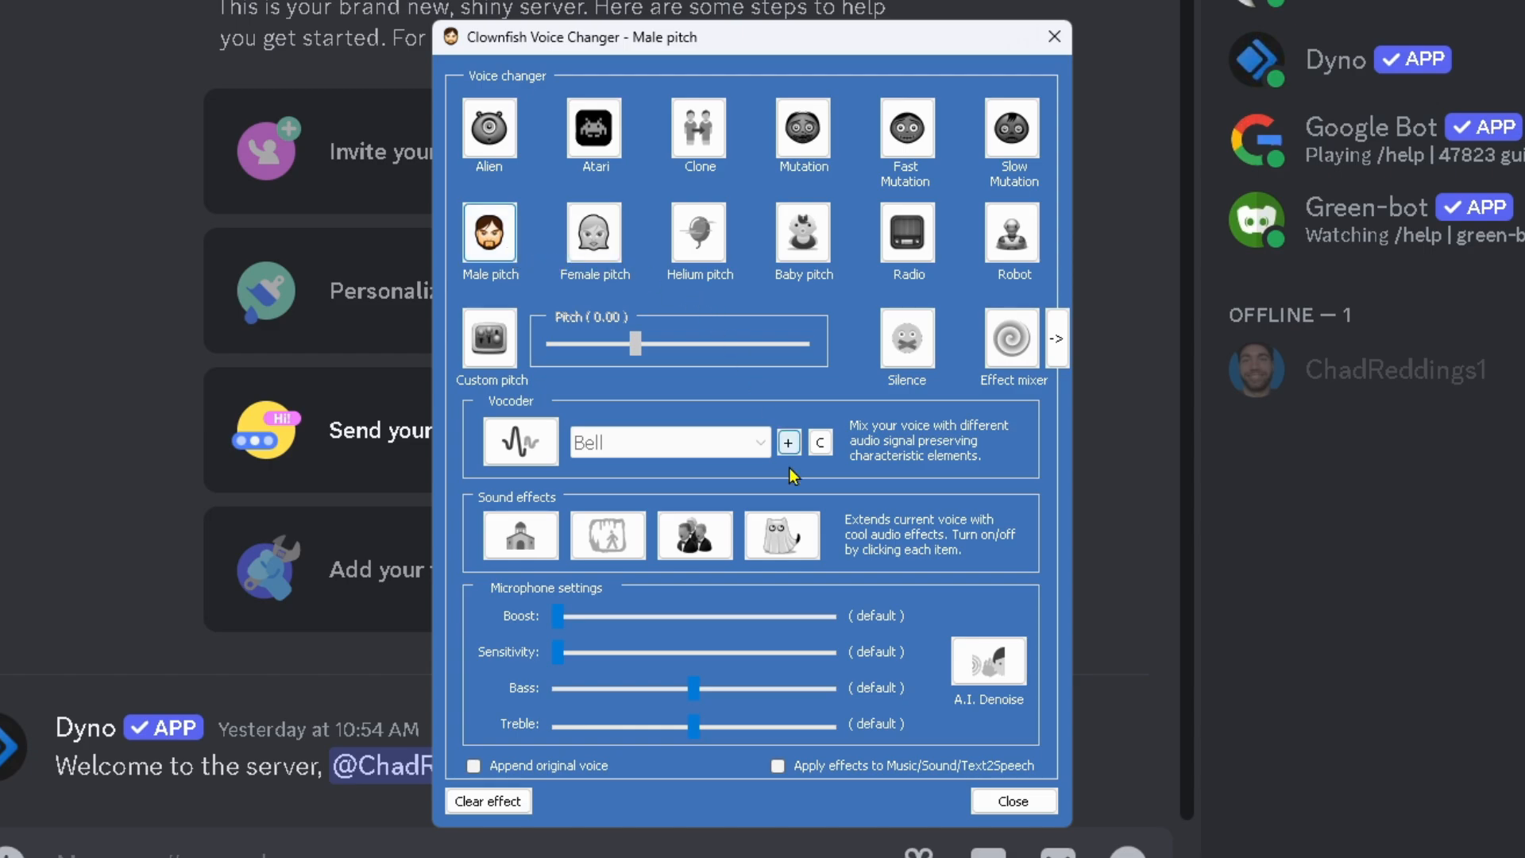
click(488, 801)
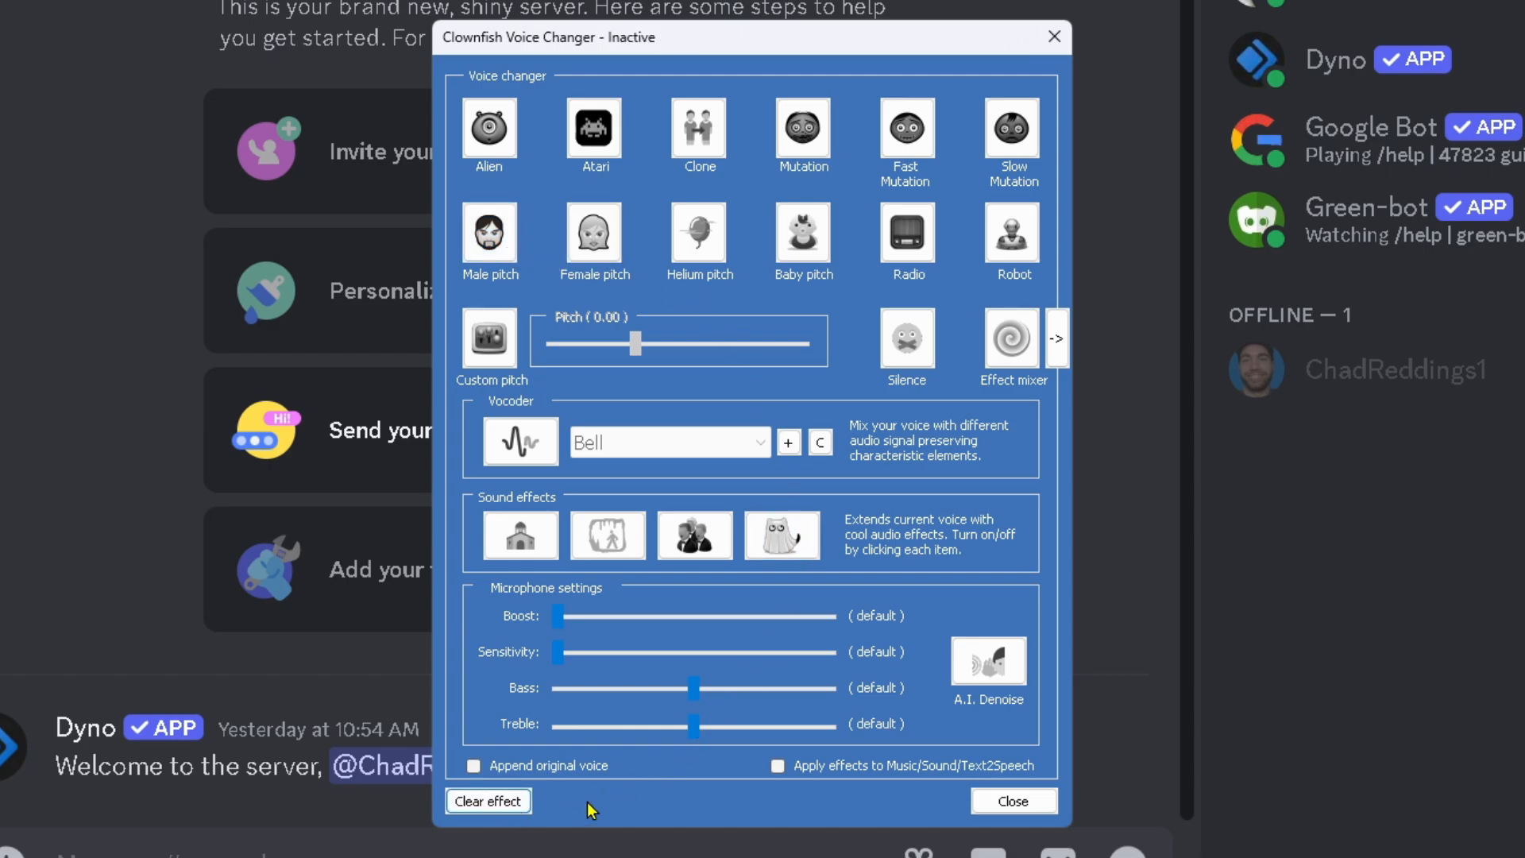